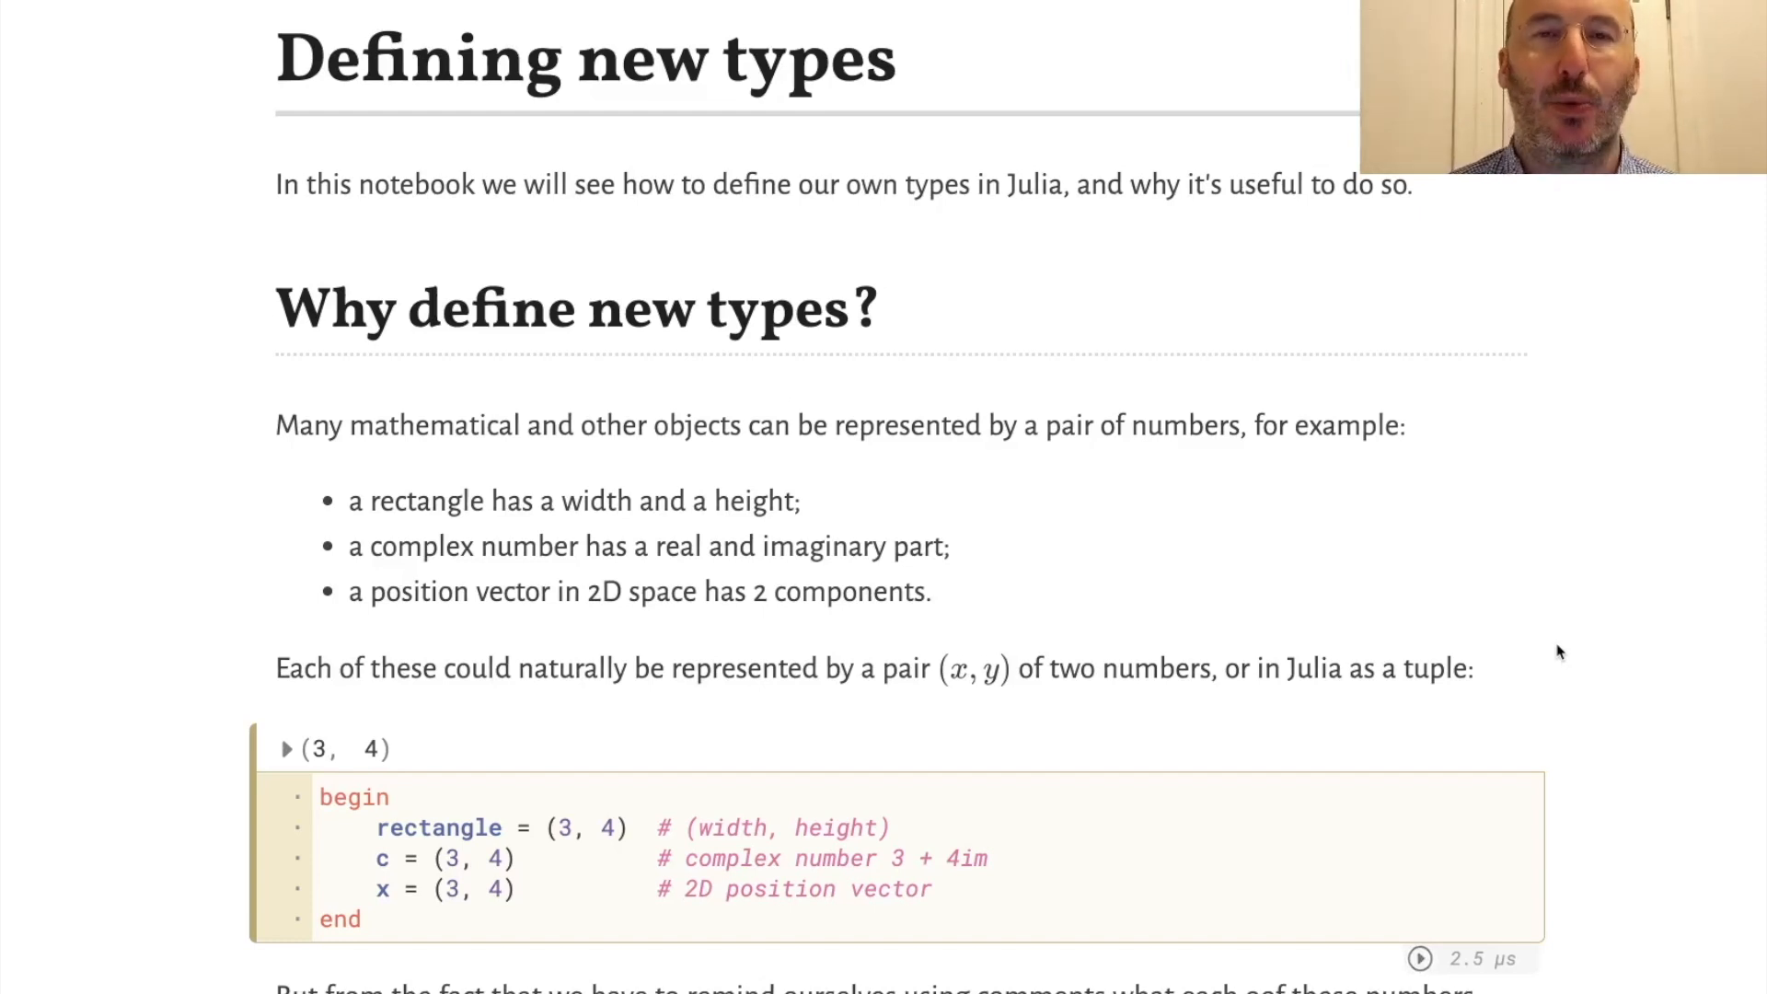
mouse_move(1416, 553)
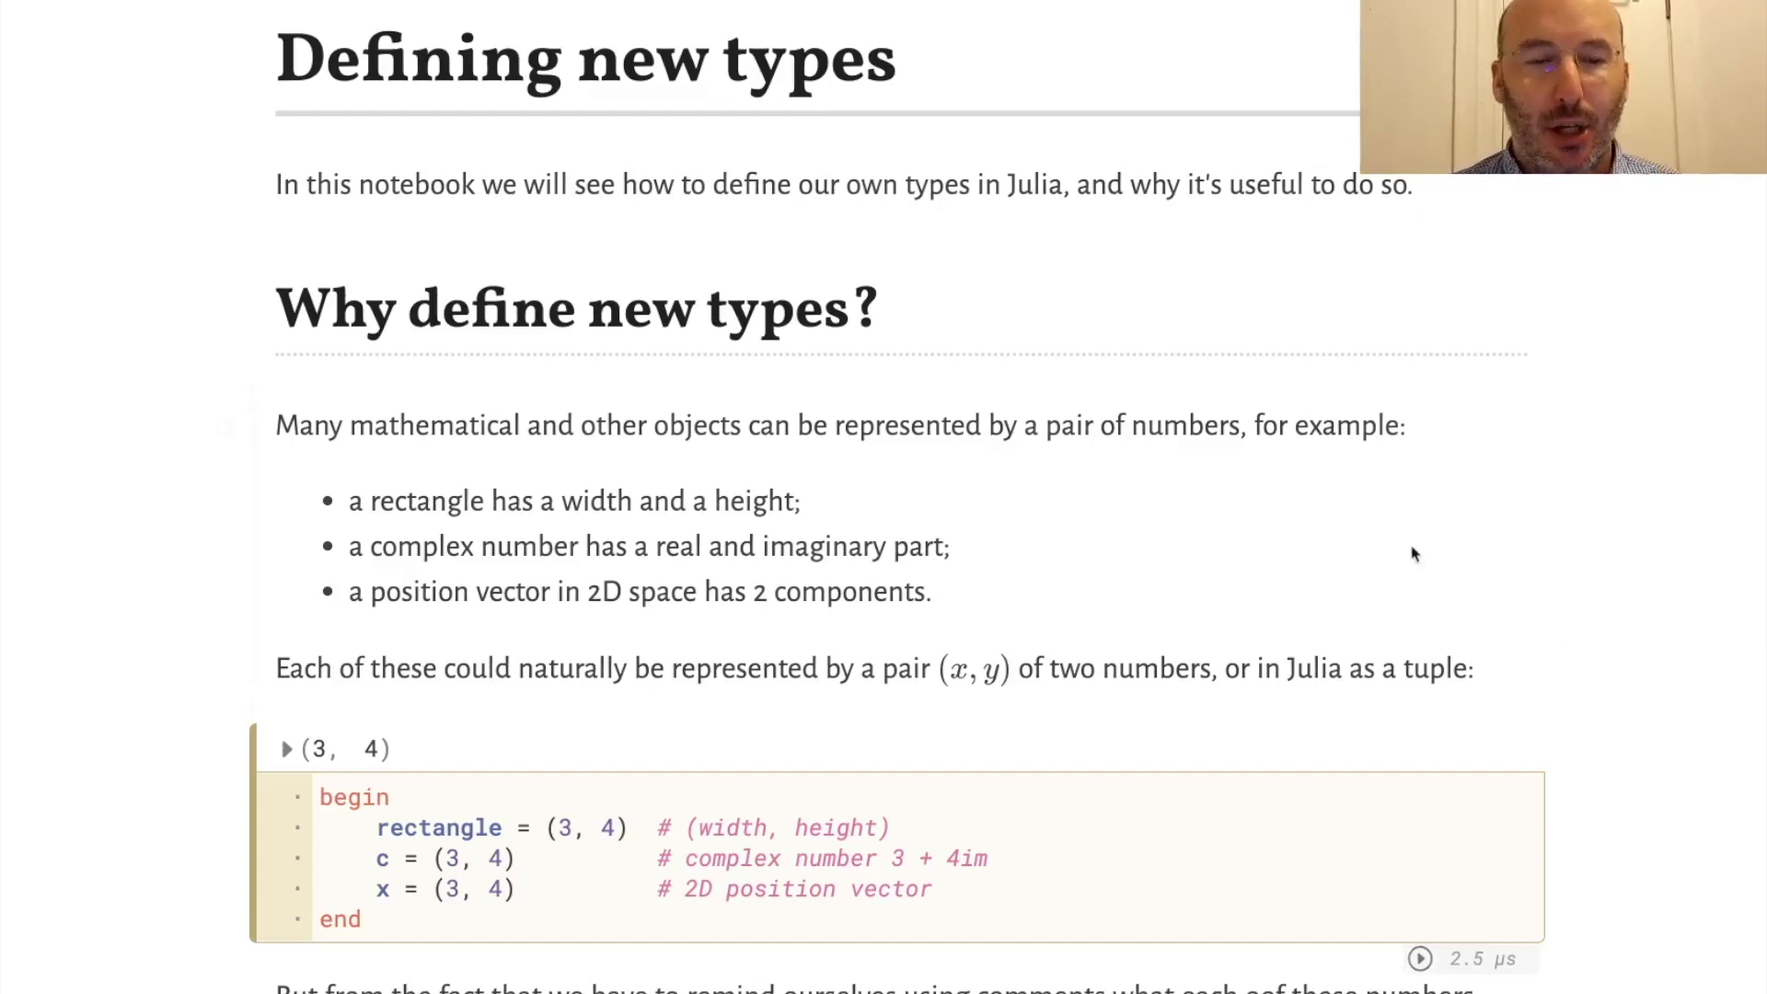
Step: Scroll down past the struct Rectangle cell toward the r = Rectangle(1, 2.5) cell
scroll(down, 3)
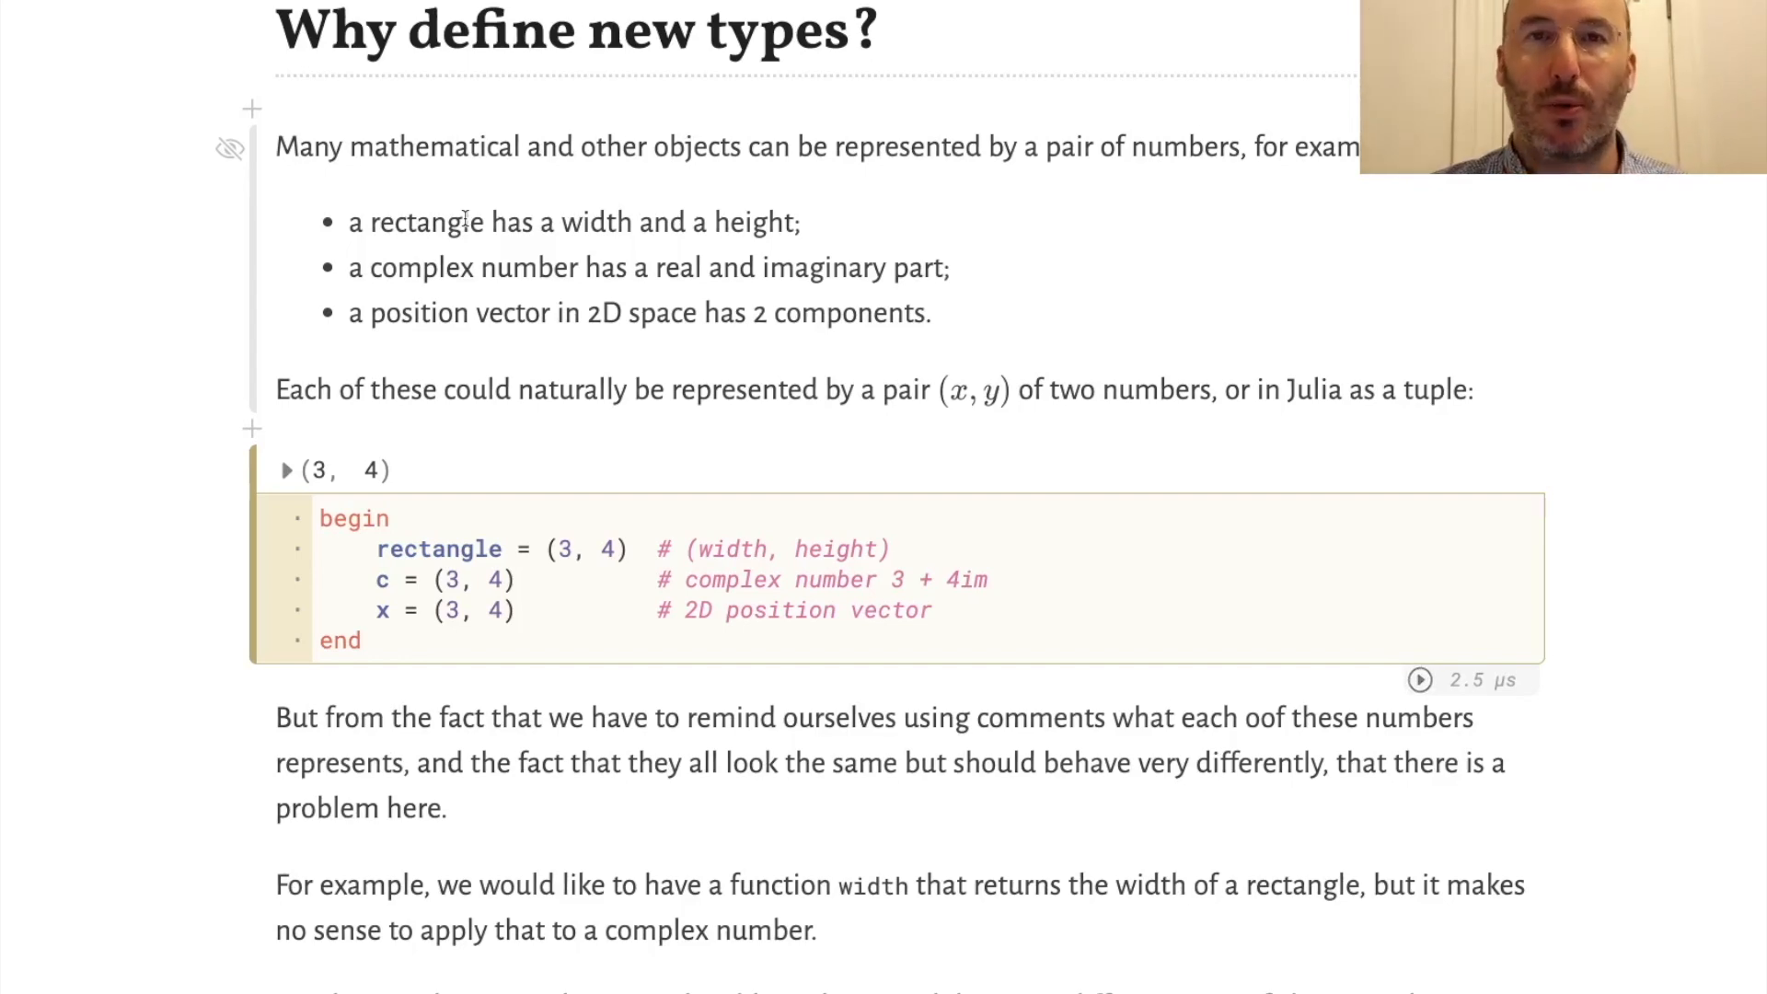
scroll(down, 3)
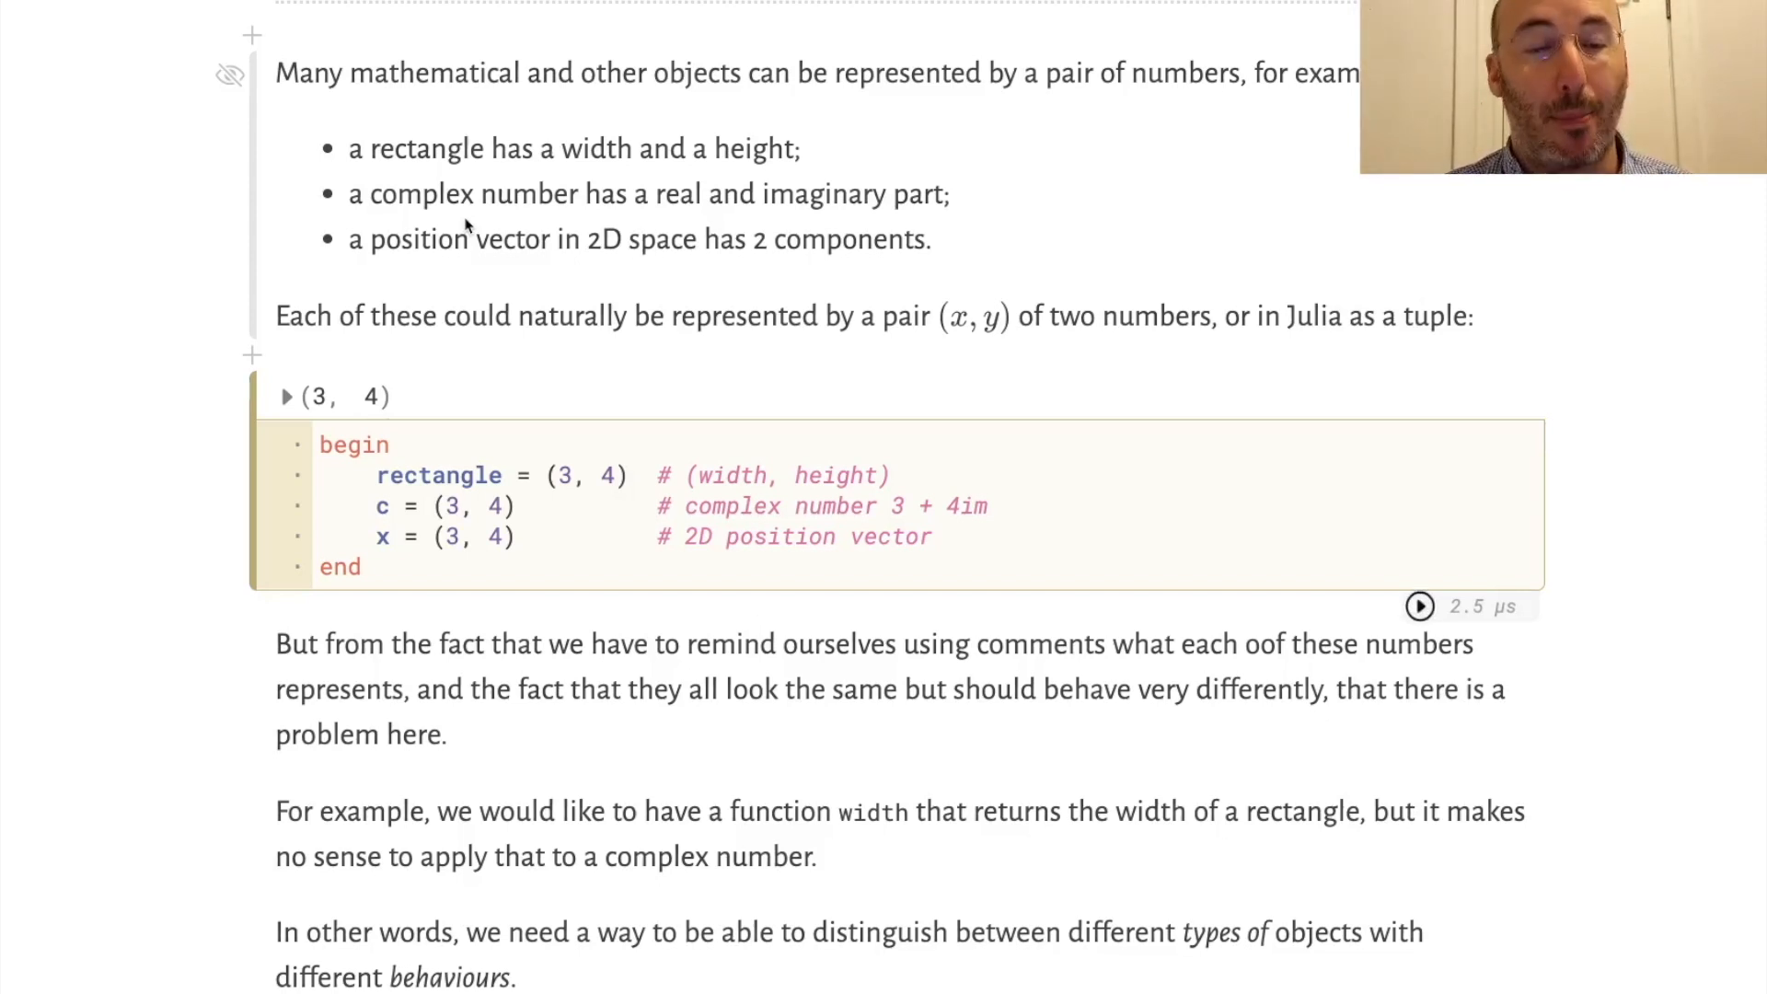
scroll(down, 3)
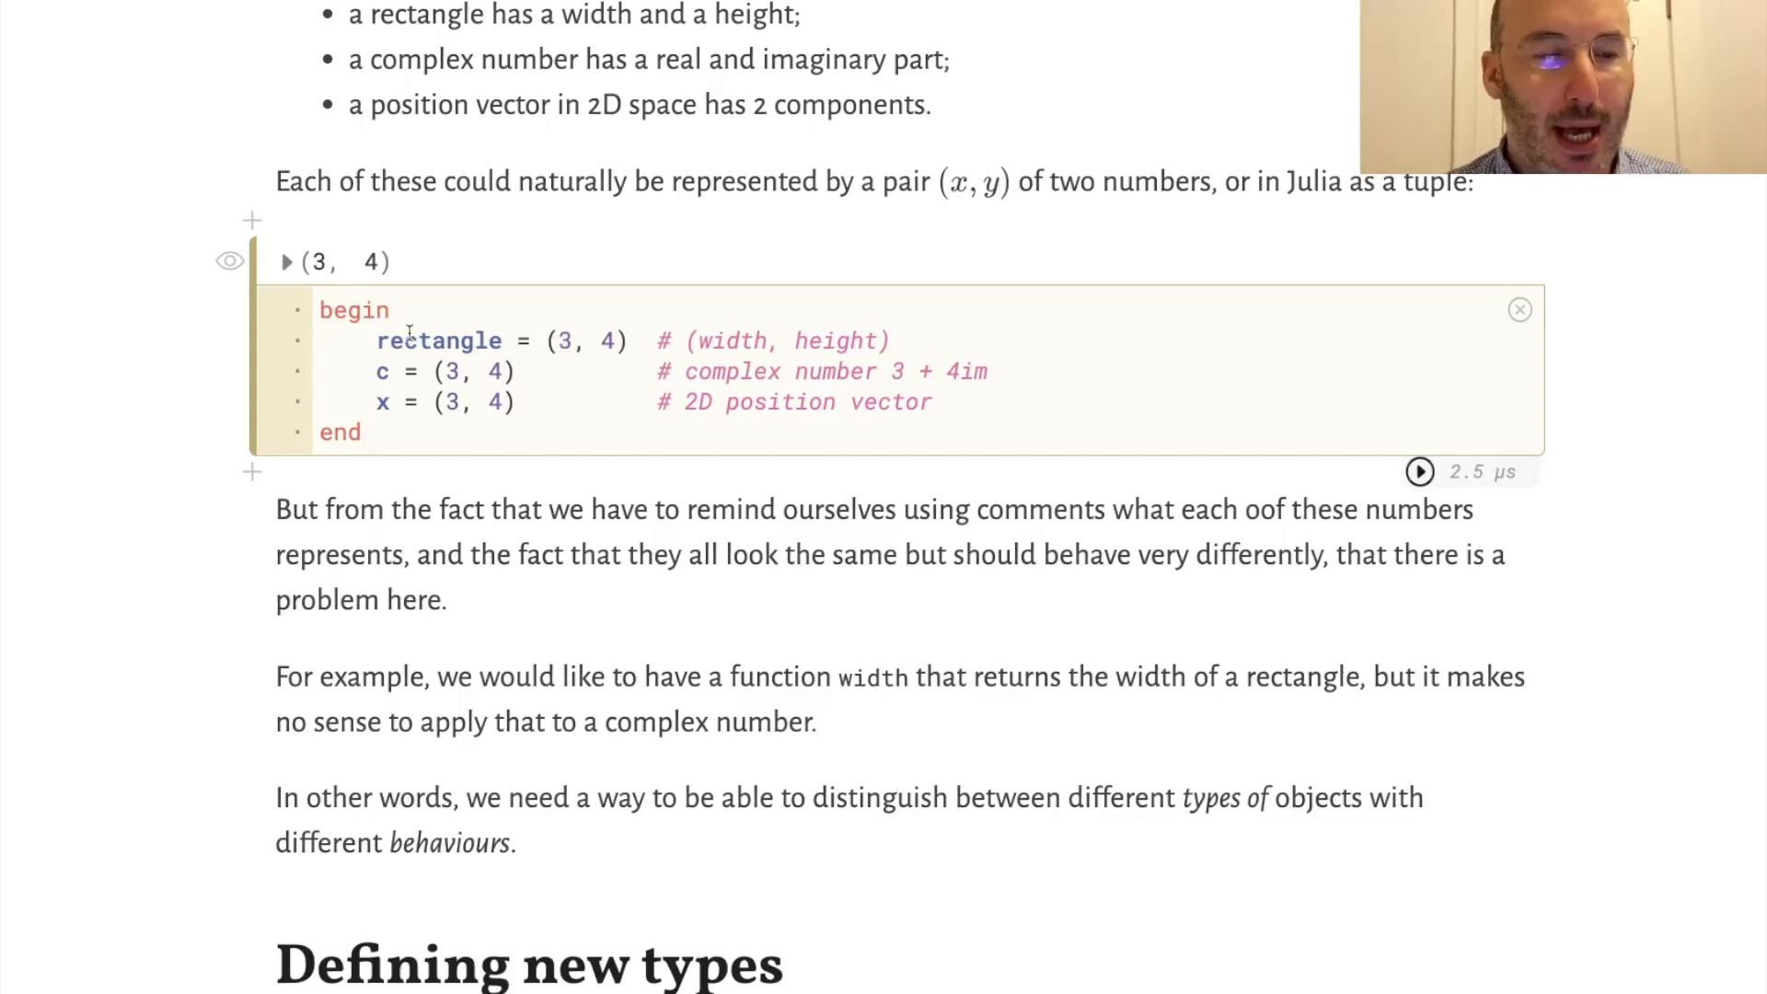
mouse_move(573, 376)
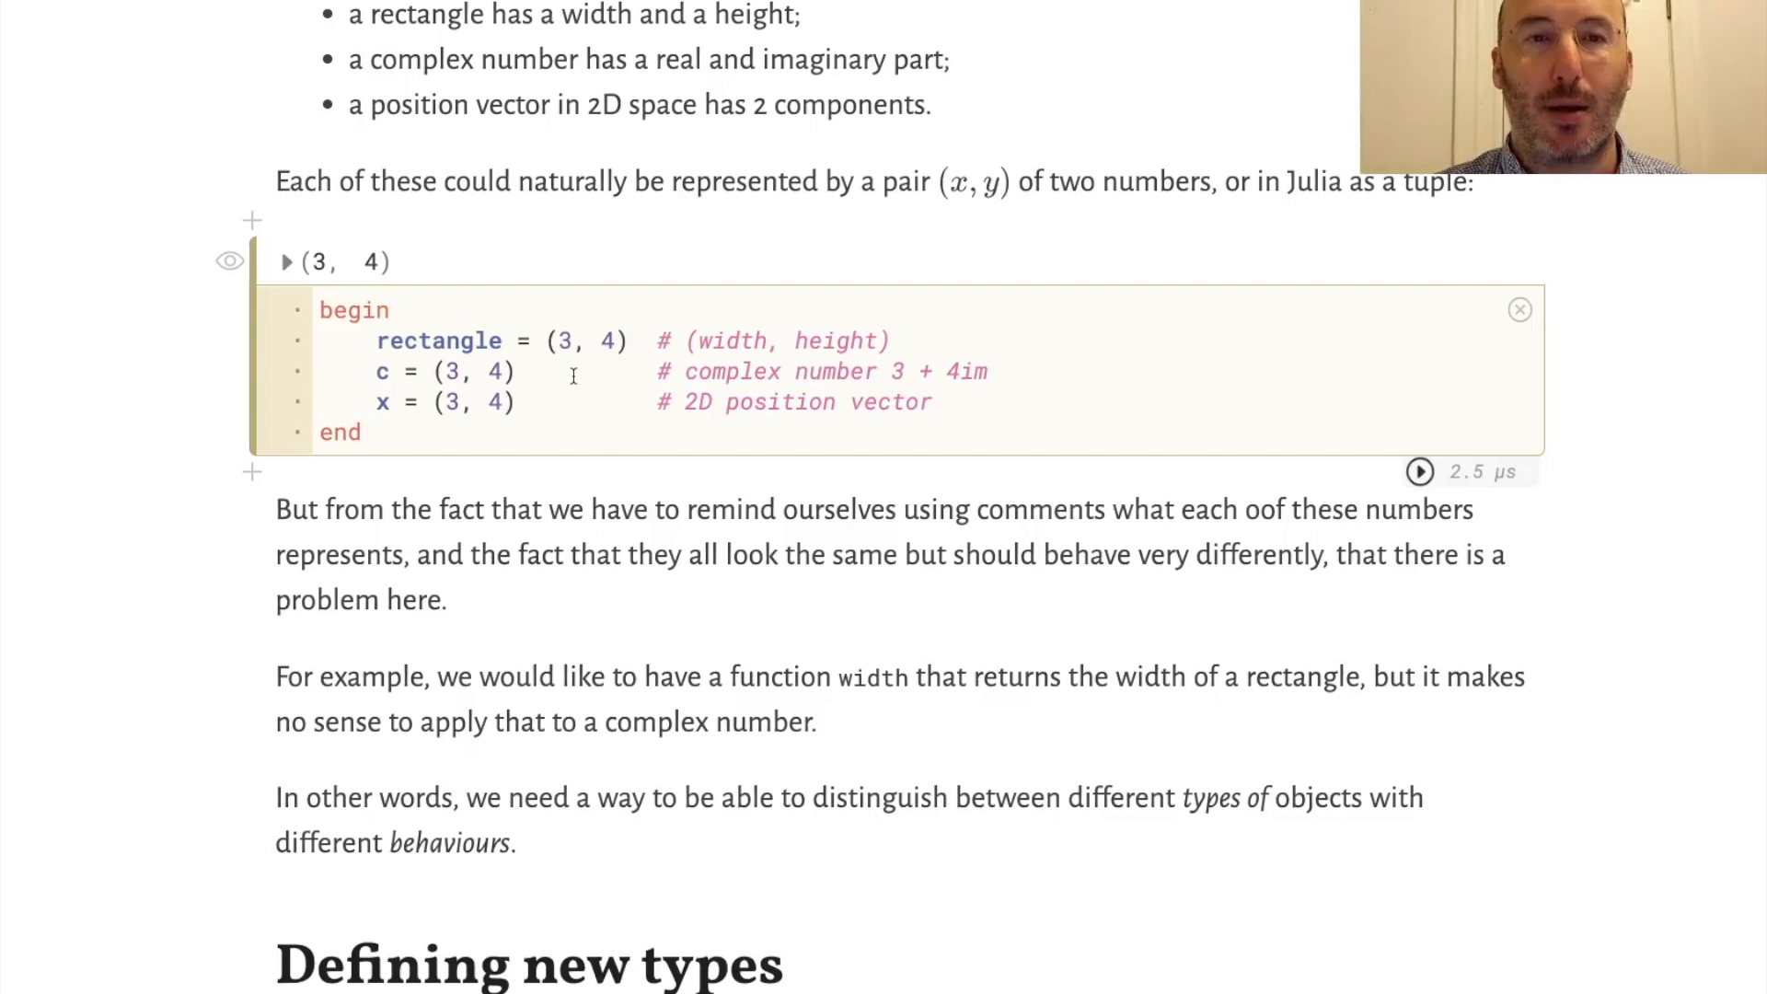
scroll(down, 3)
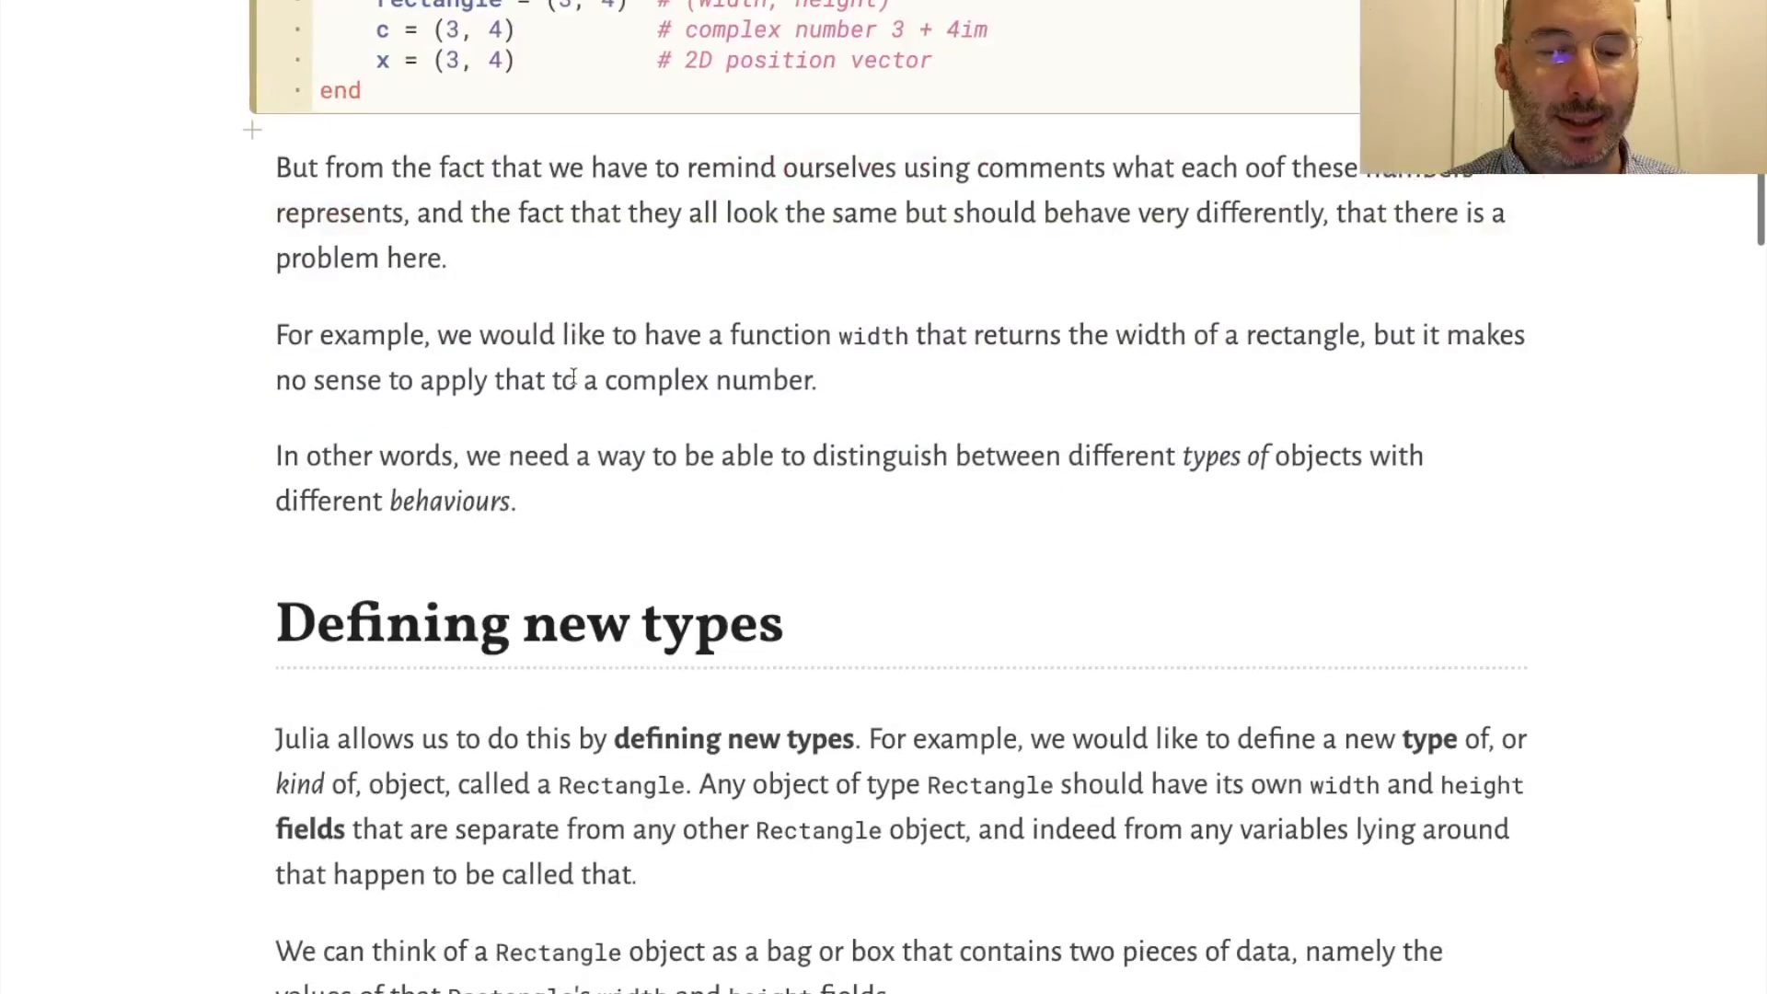
scroll(down, 3)
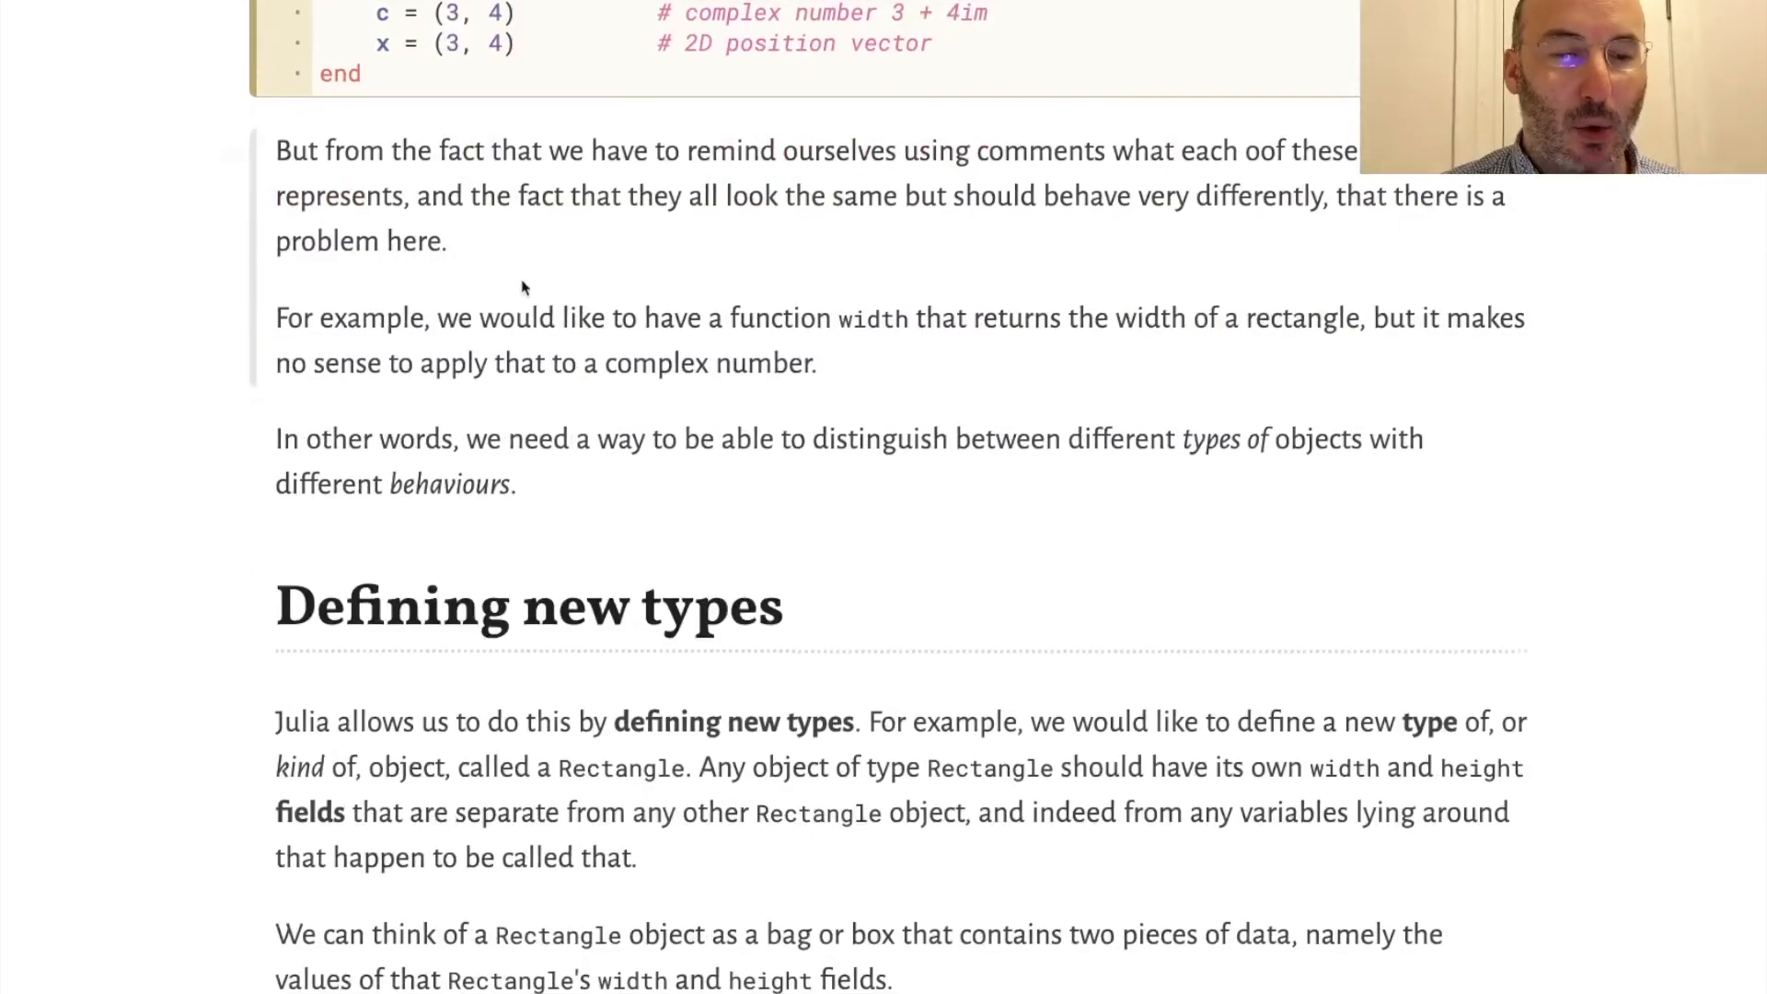
scroll(down, 3)
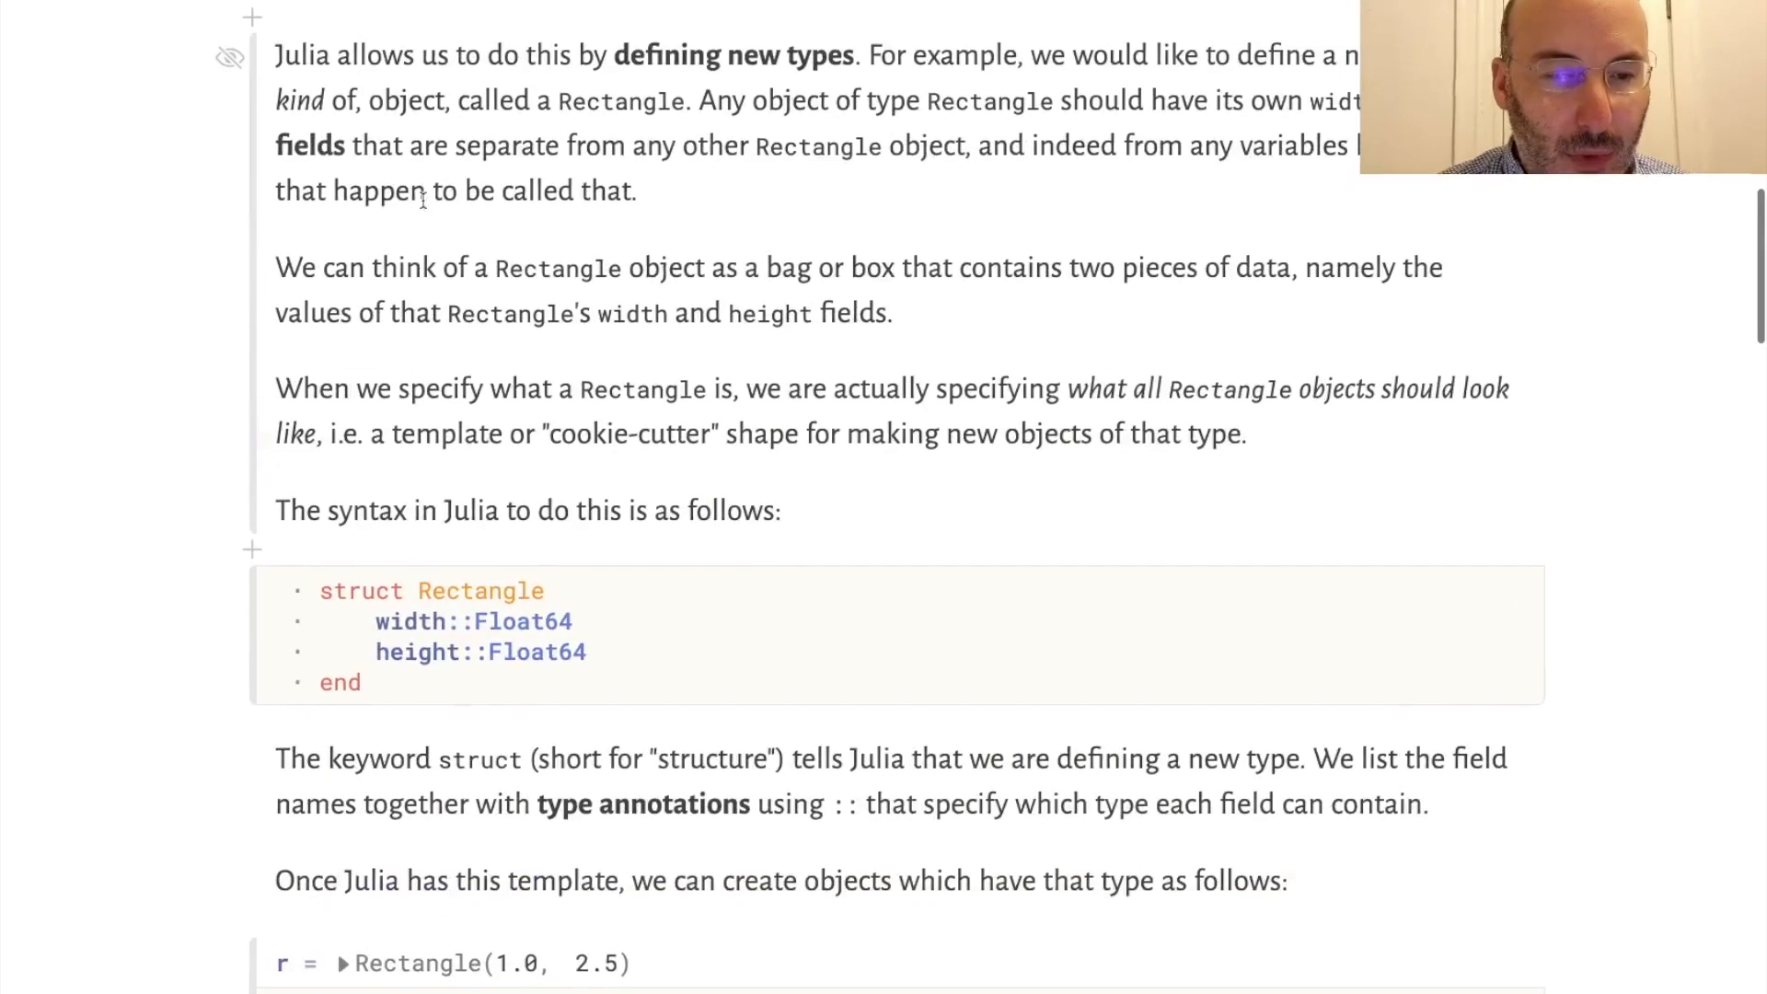
scroll(up, 3)
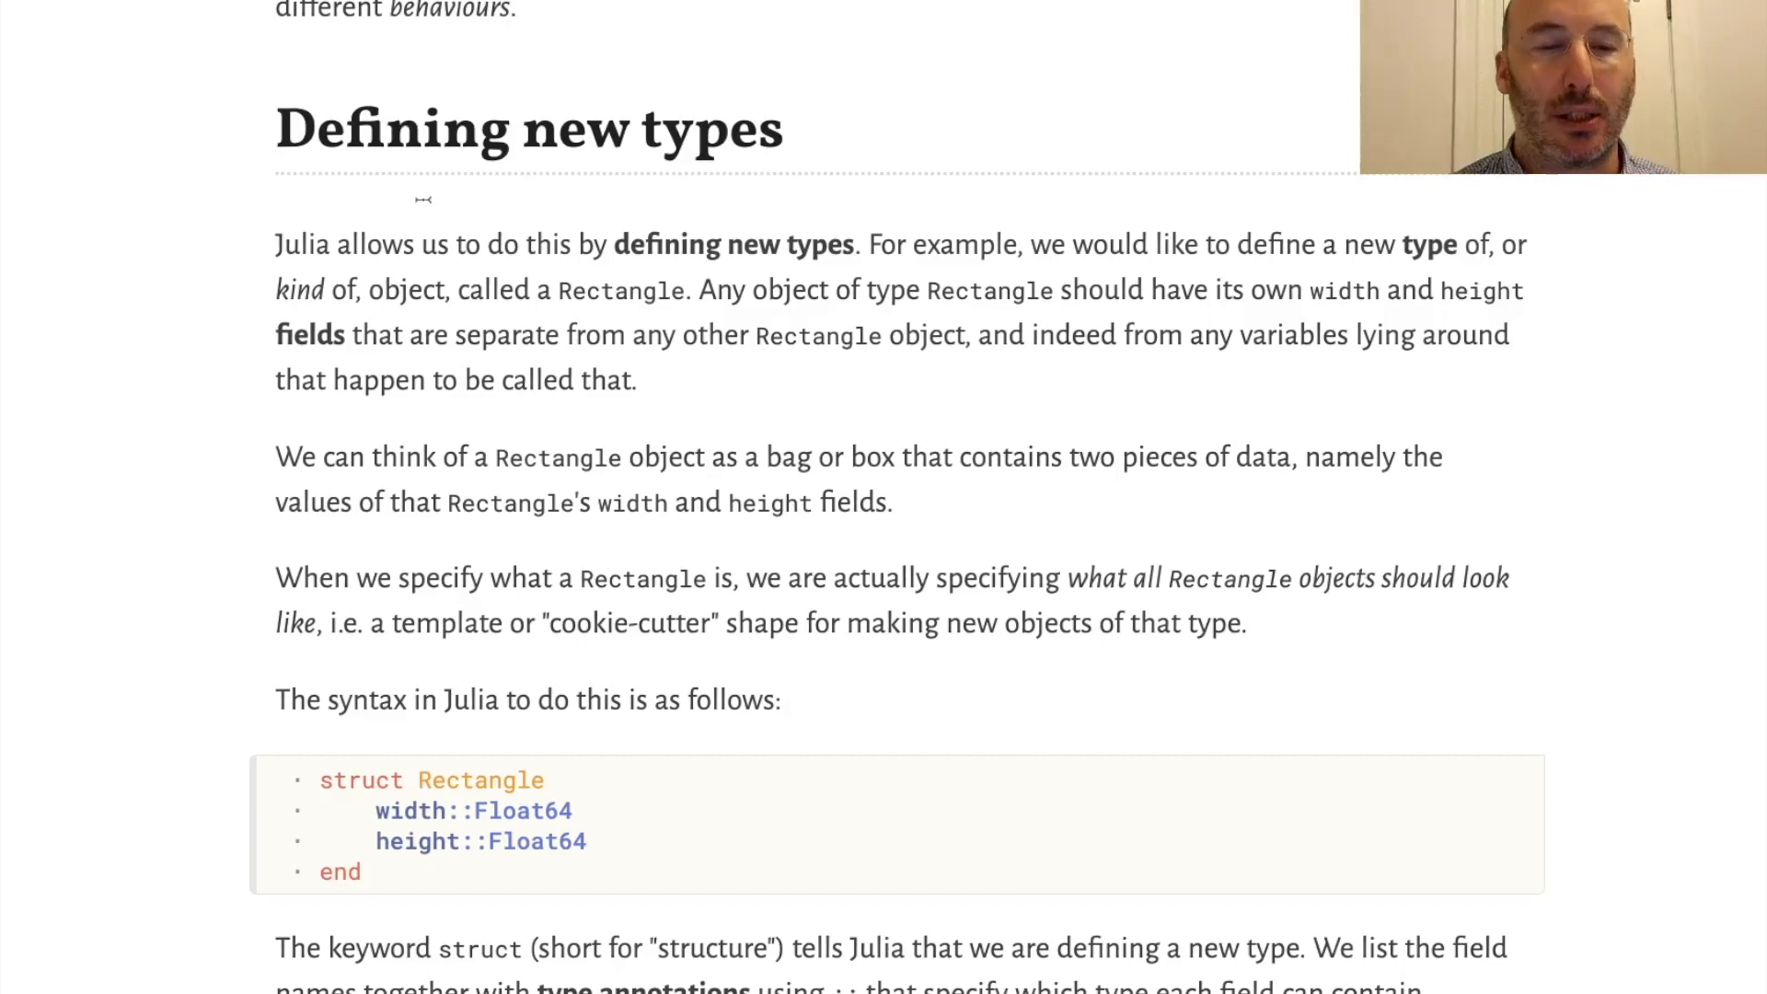
scroll(down, 3)
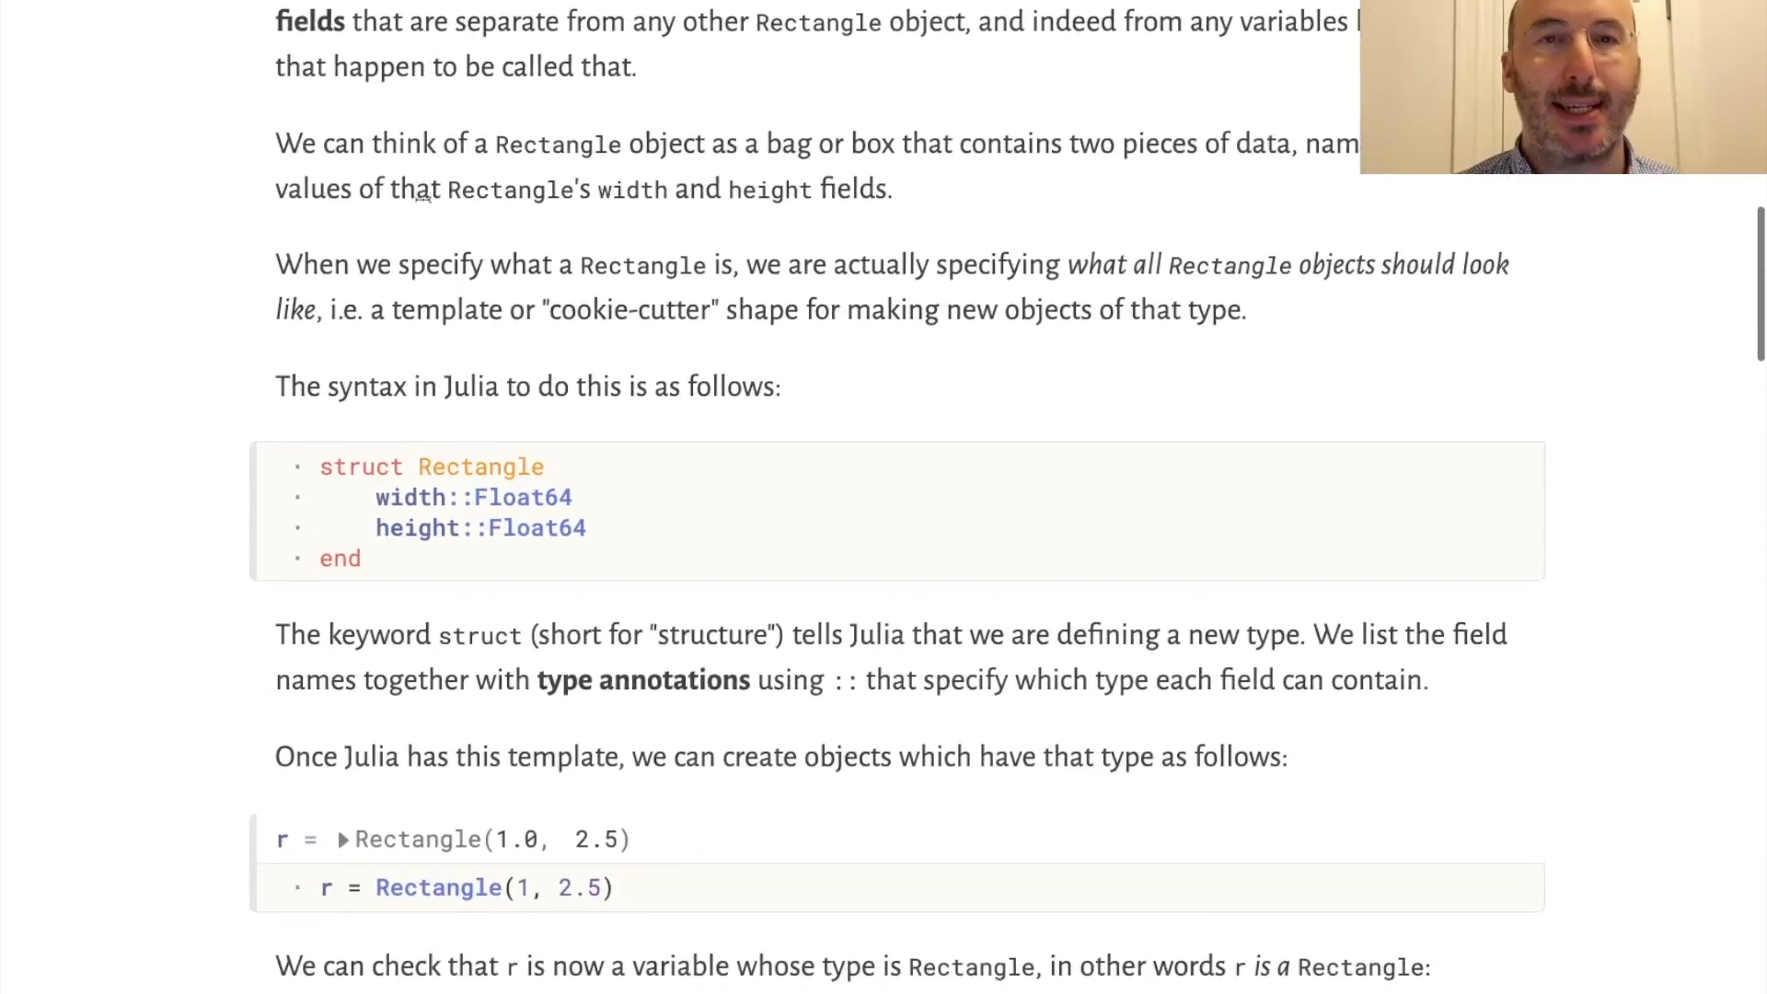
scroll(down, 3)
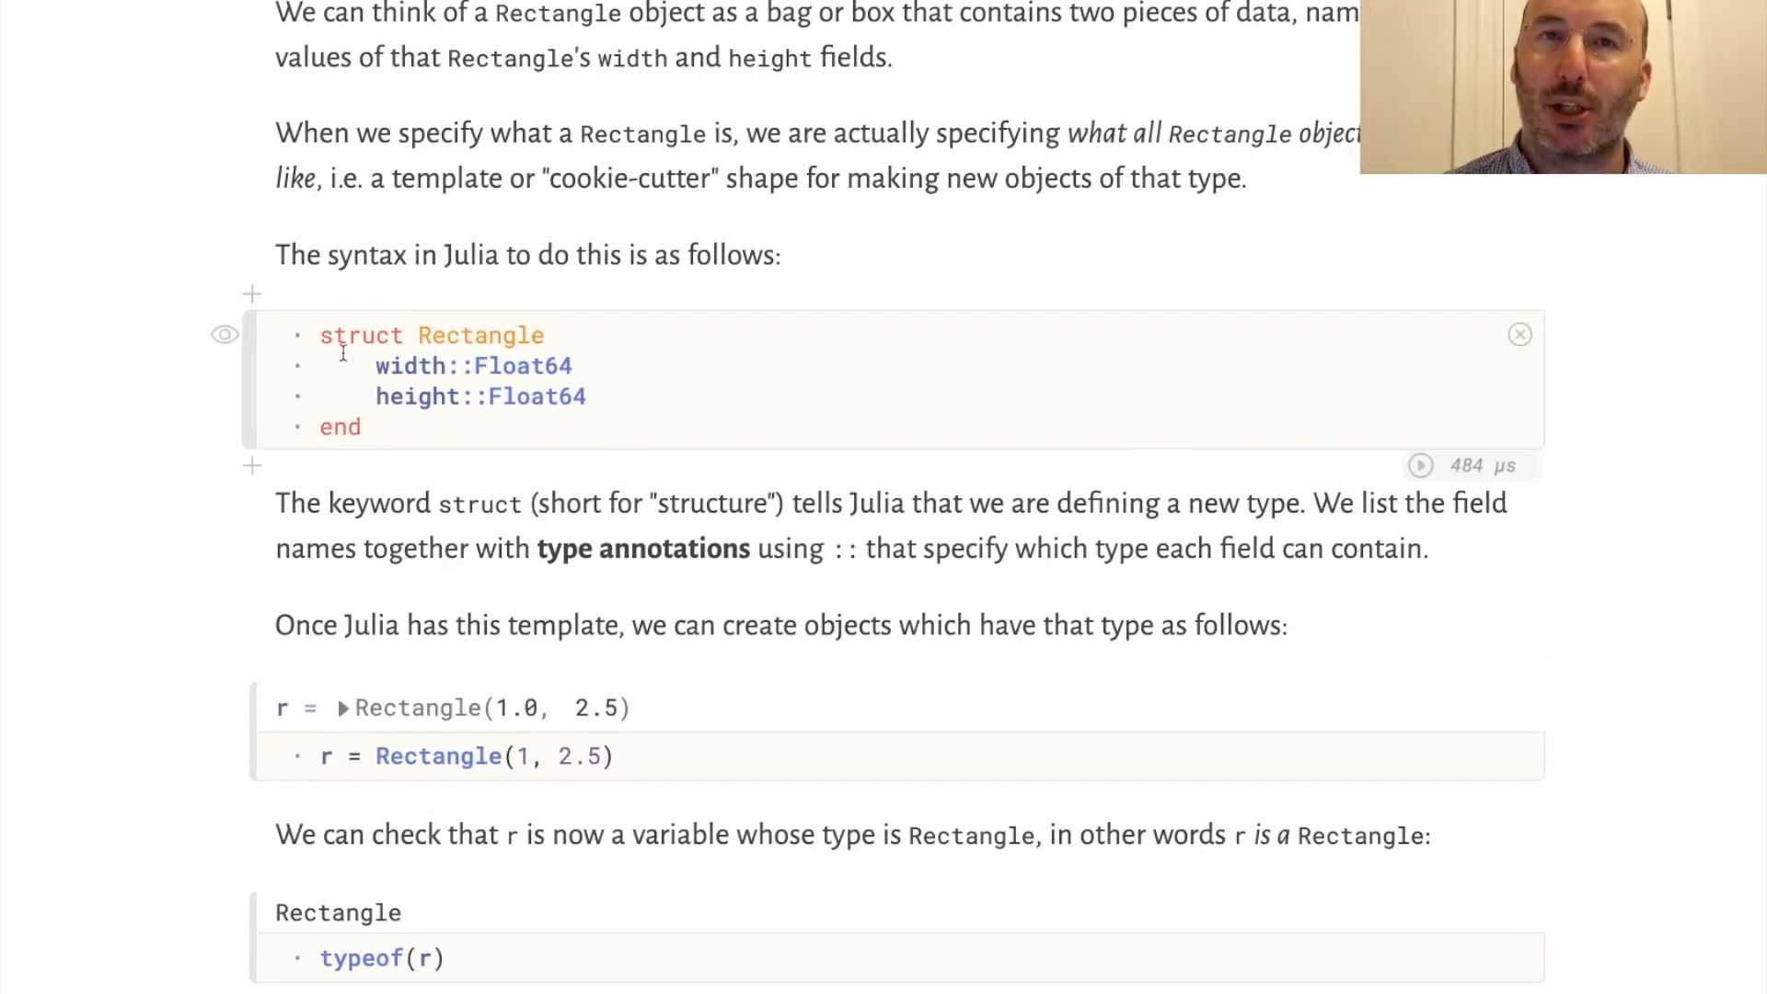
Step: Highlight the Float64 annotations on width and height, then reveal the typeof(r) check
double_click(519, 366)
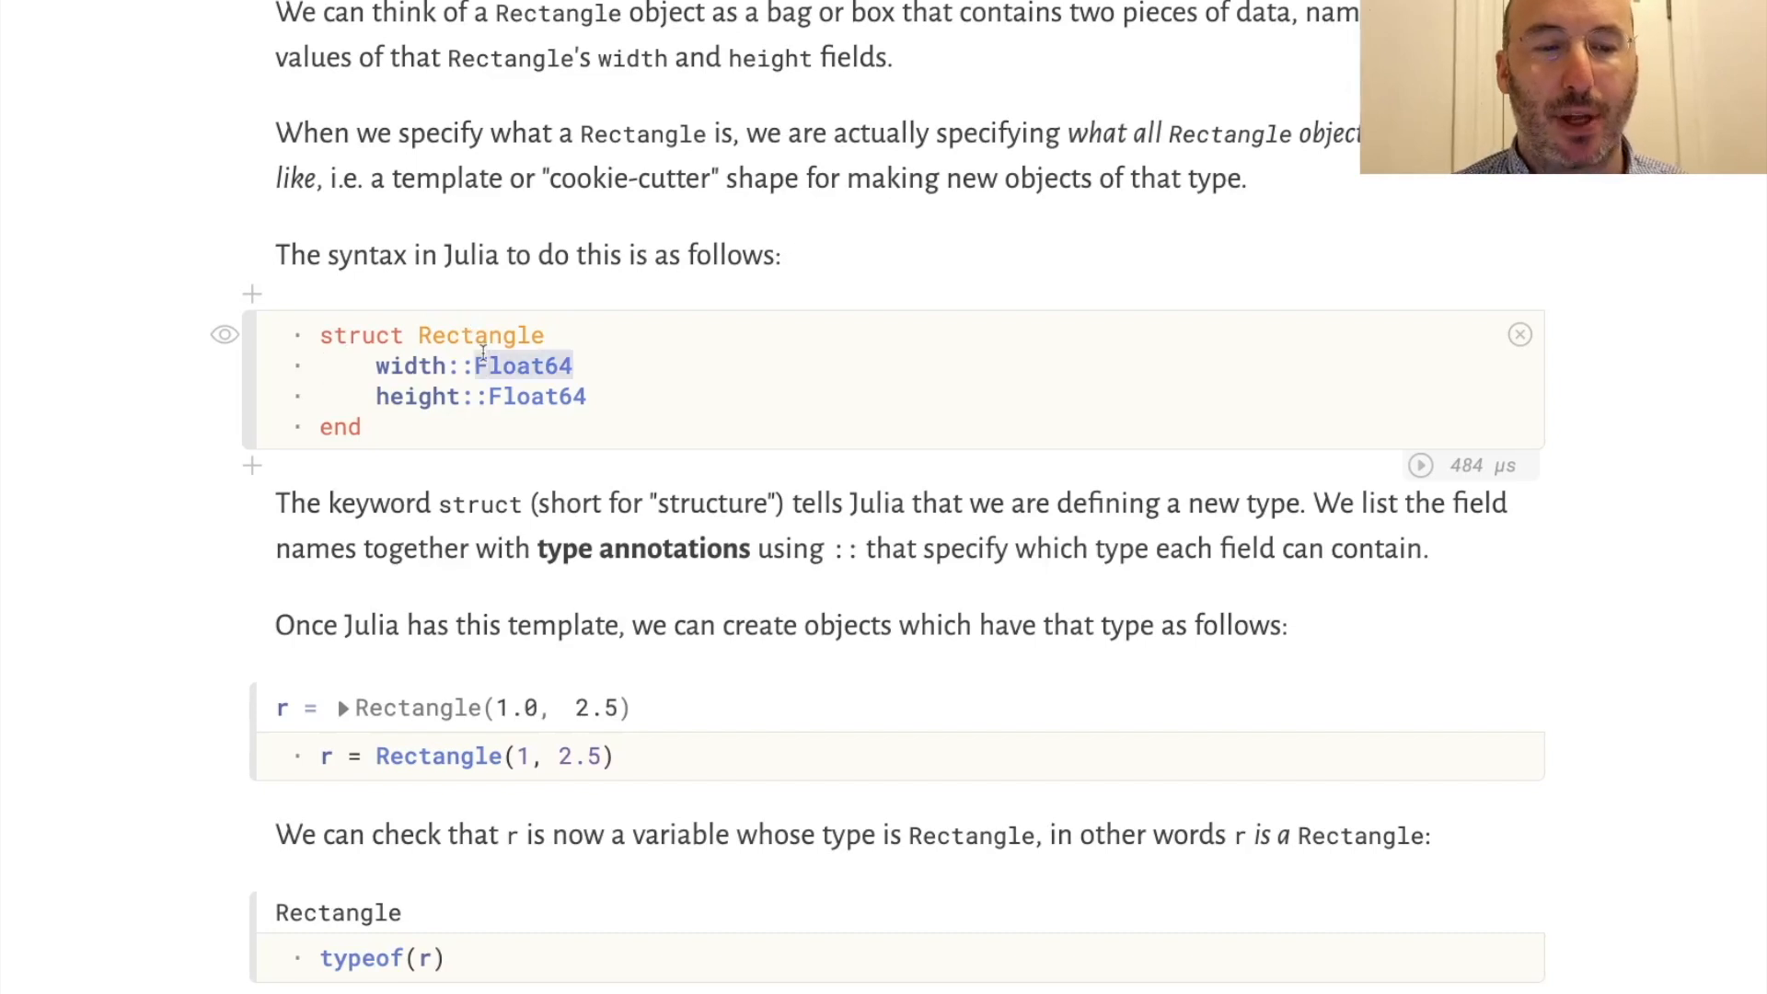
double_click(478, 335)
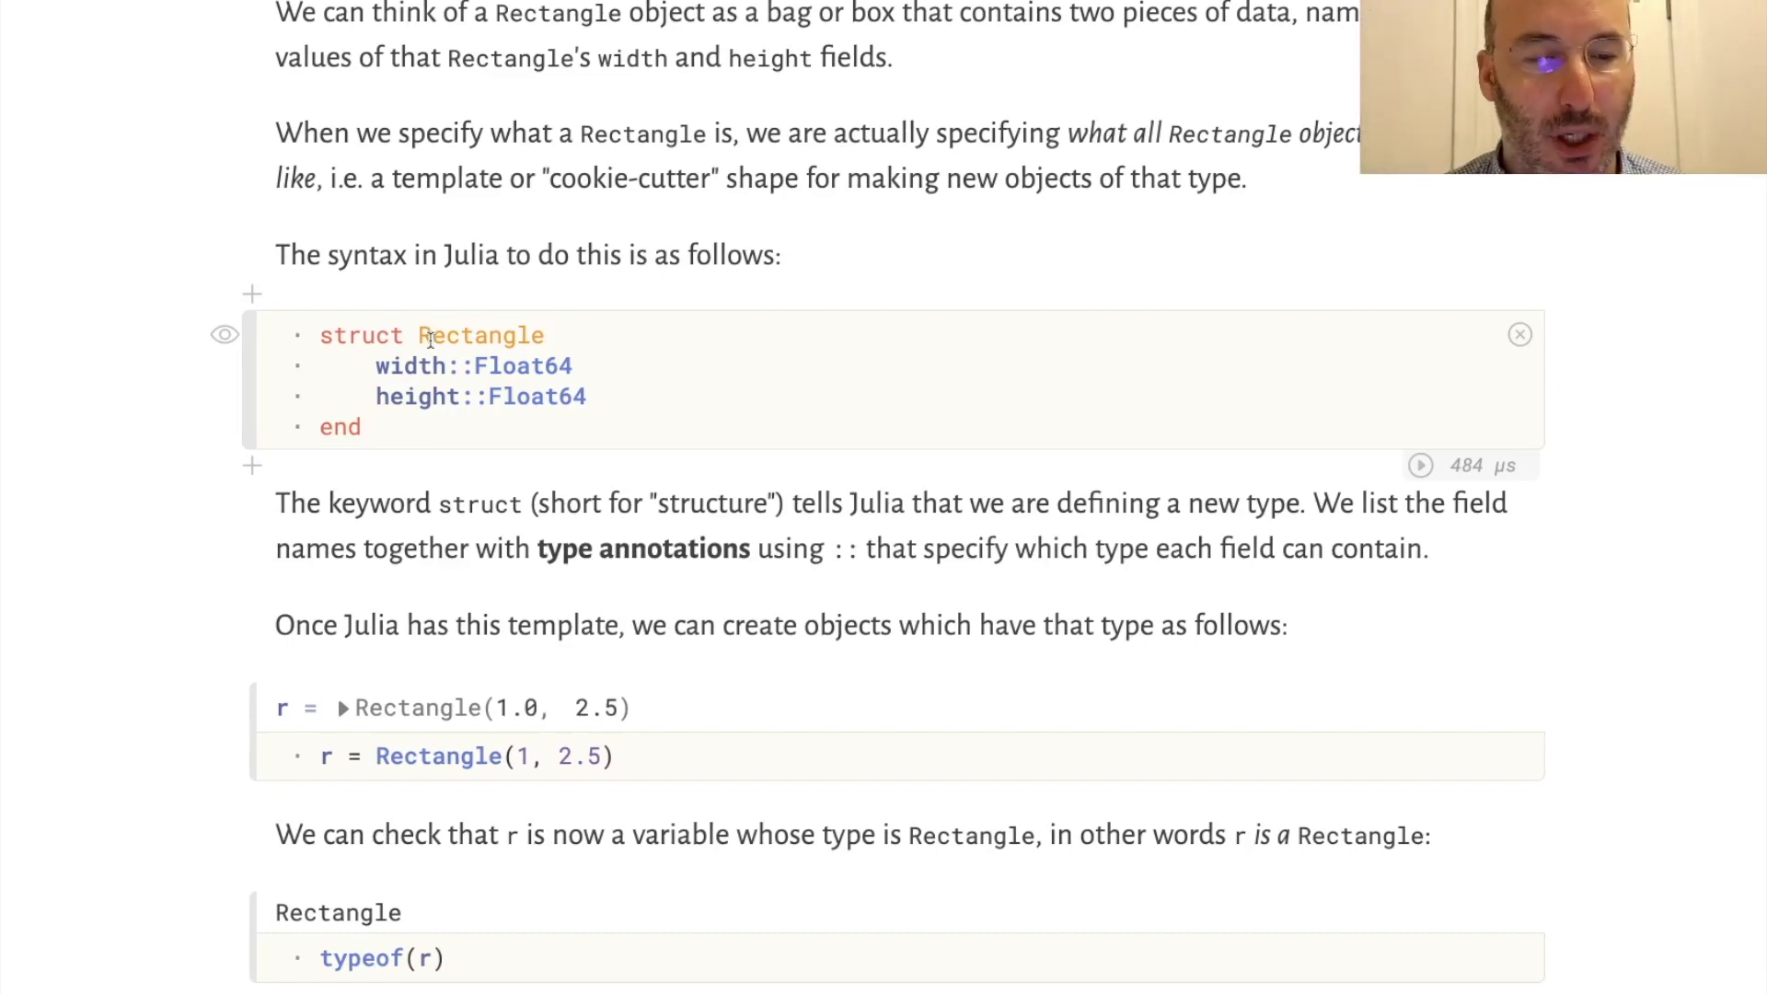
double_click(413, 396)
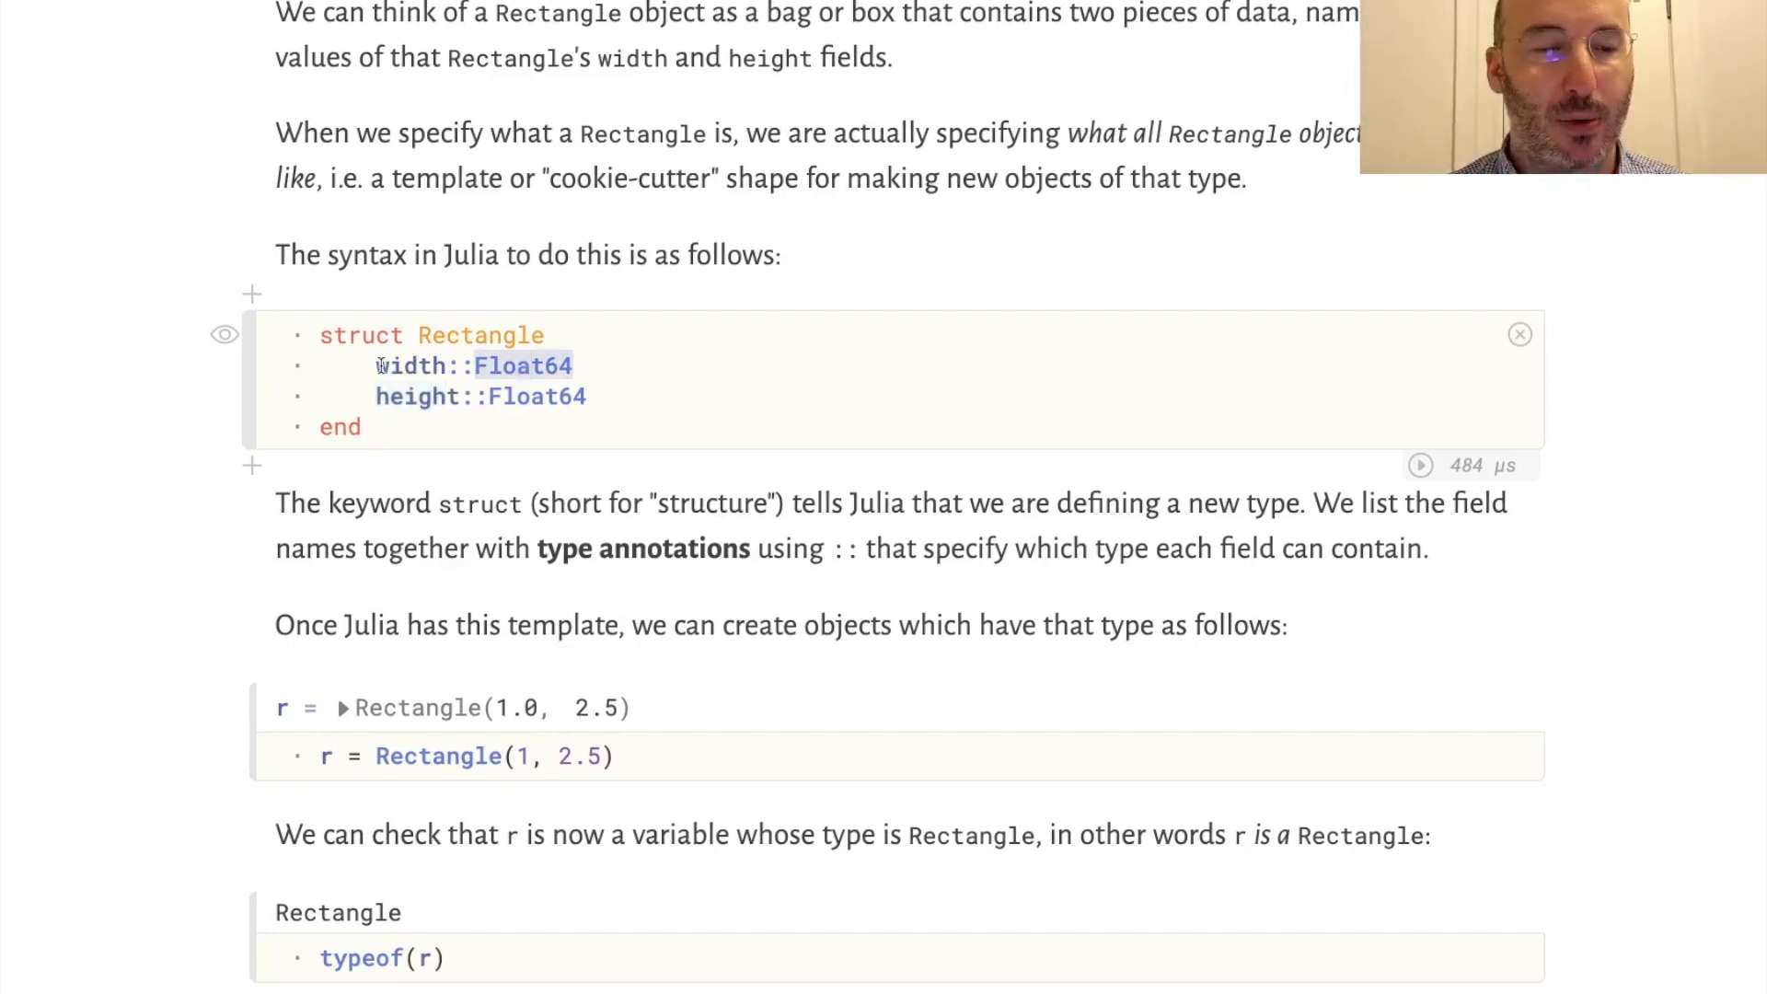
double_click(409, 365)
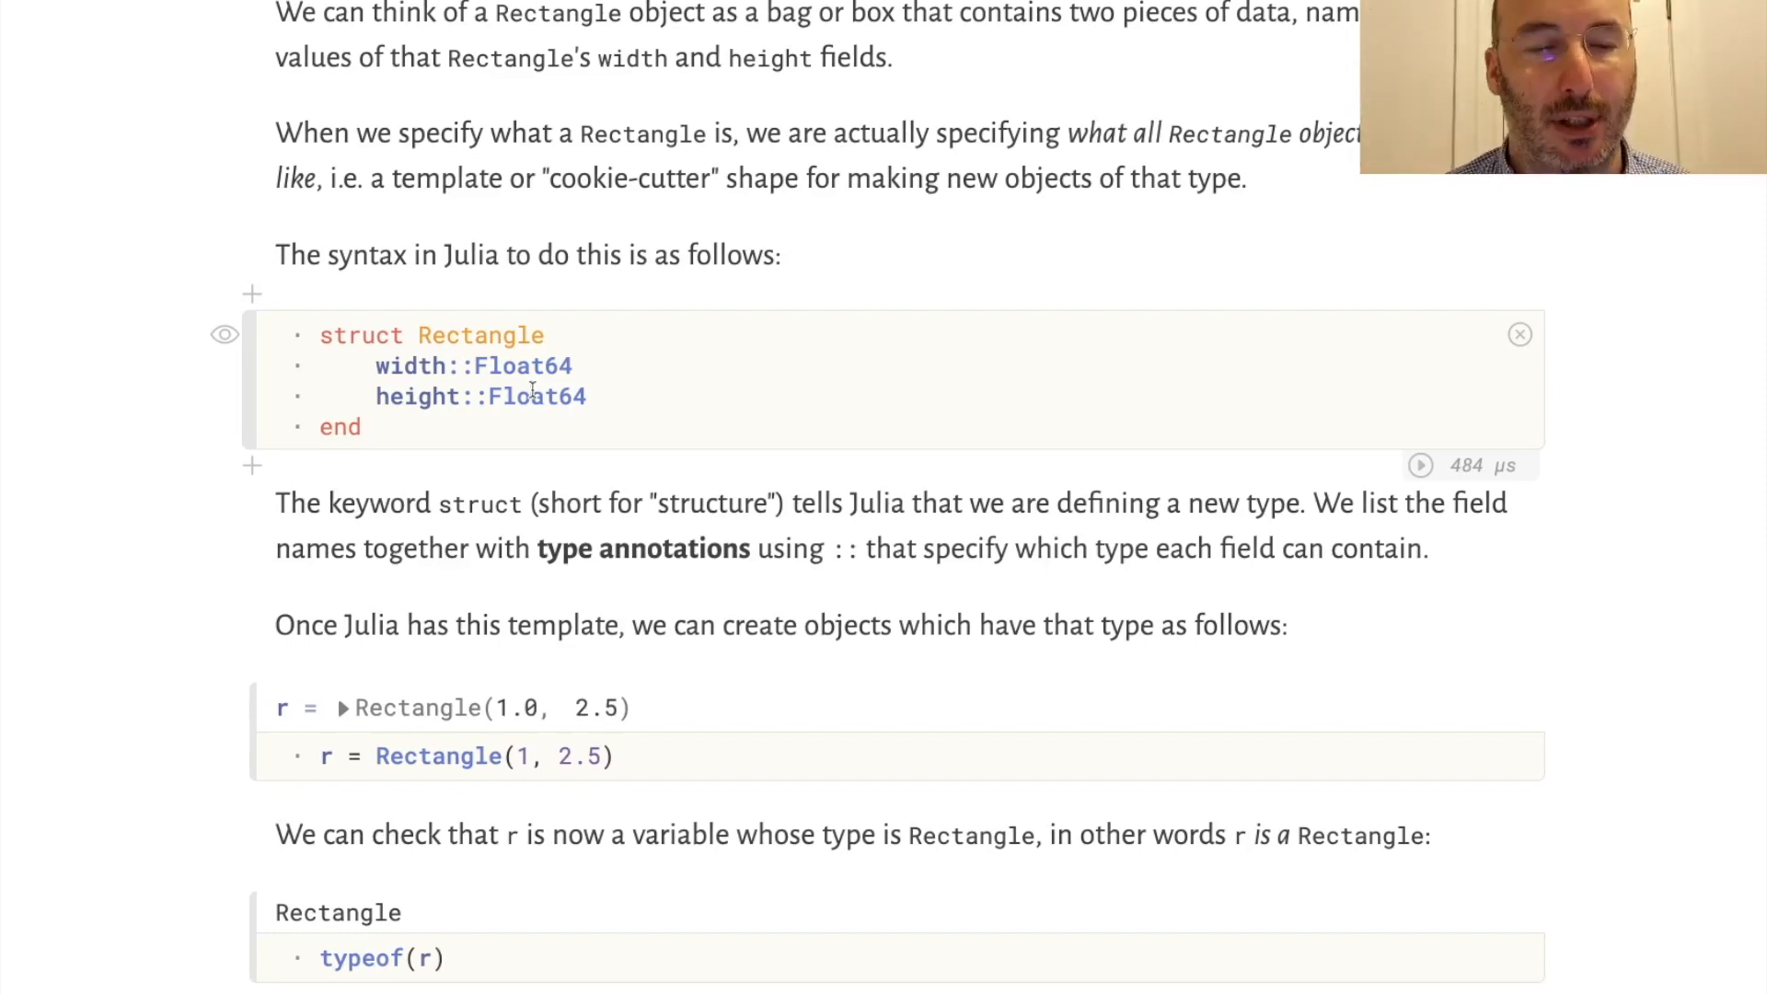
scroll(down, 3)
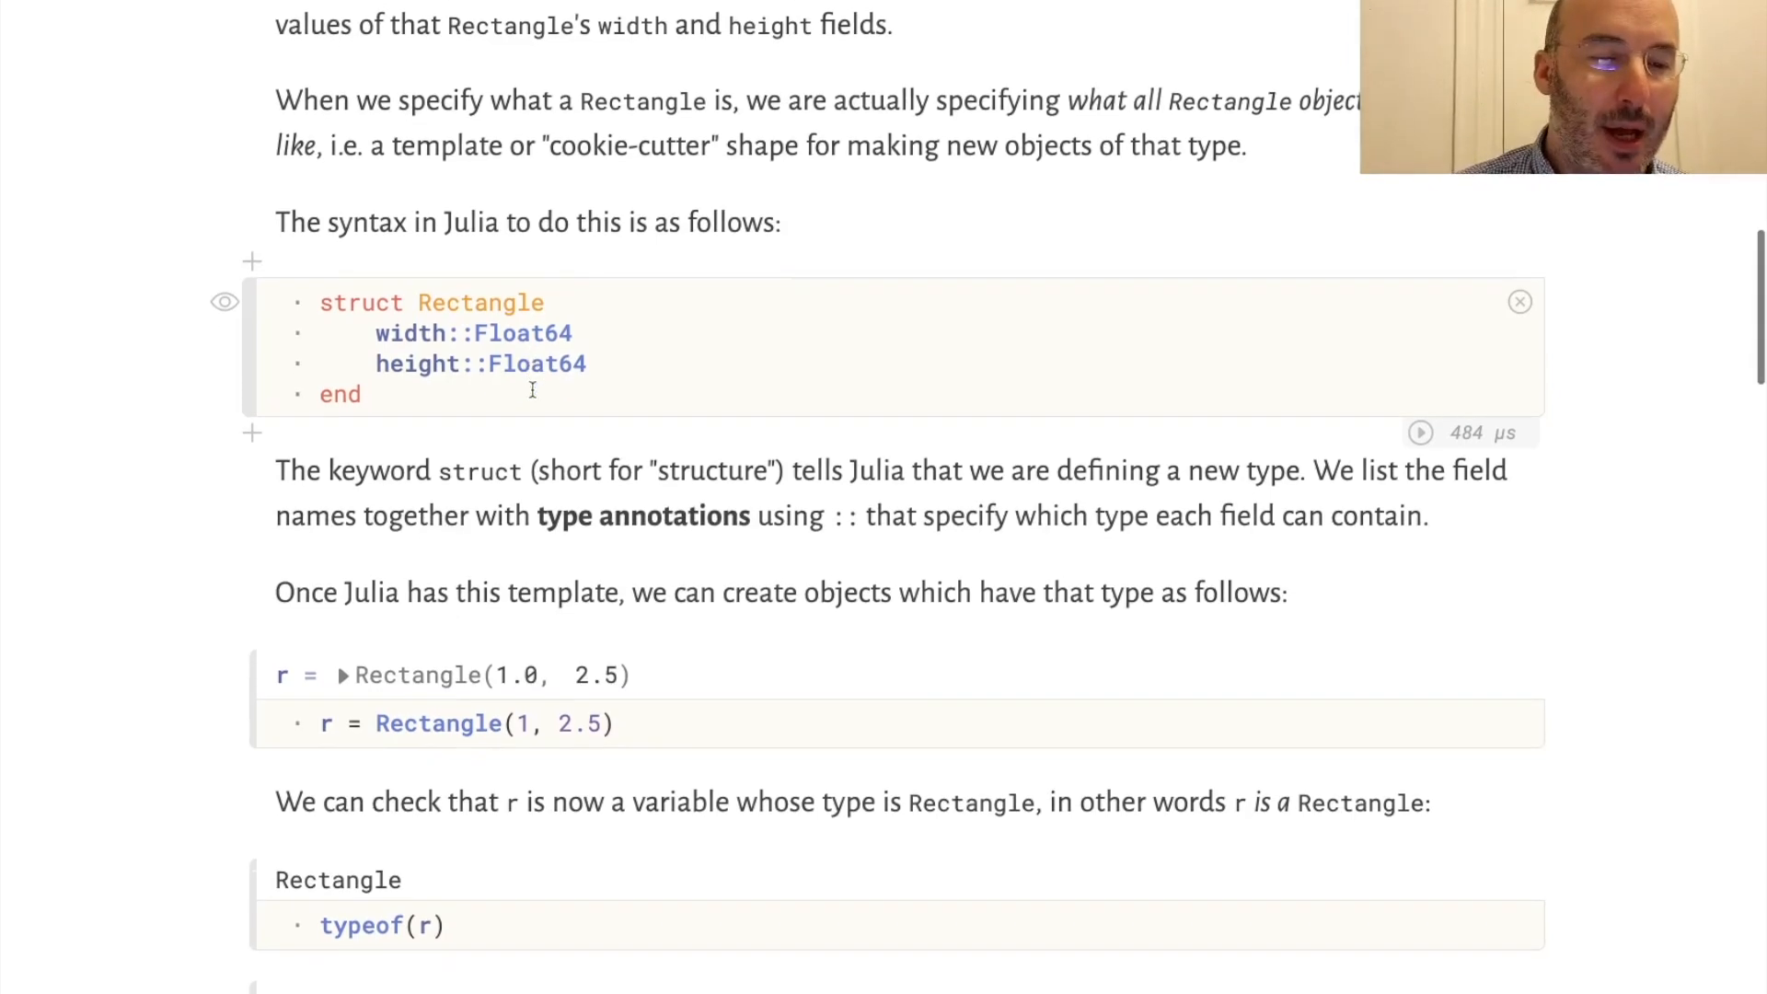
scroll(down, 3)
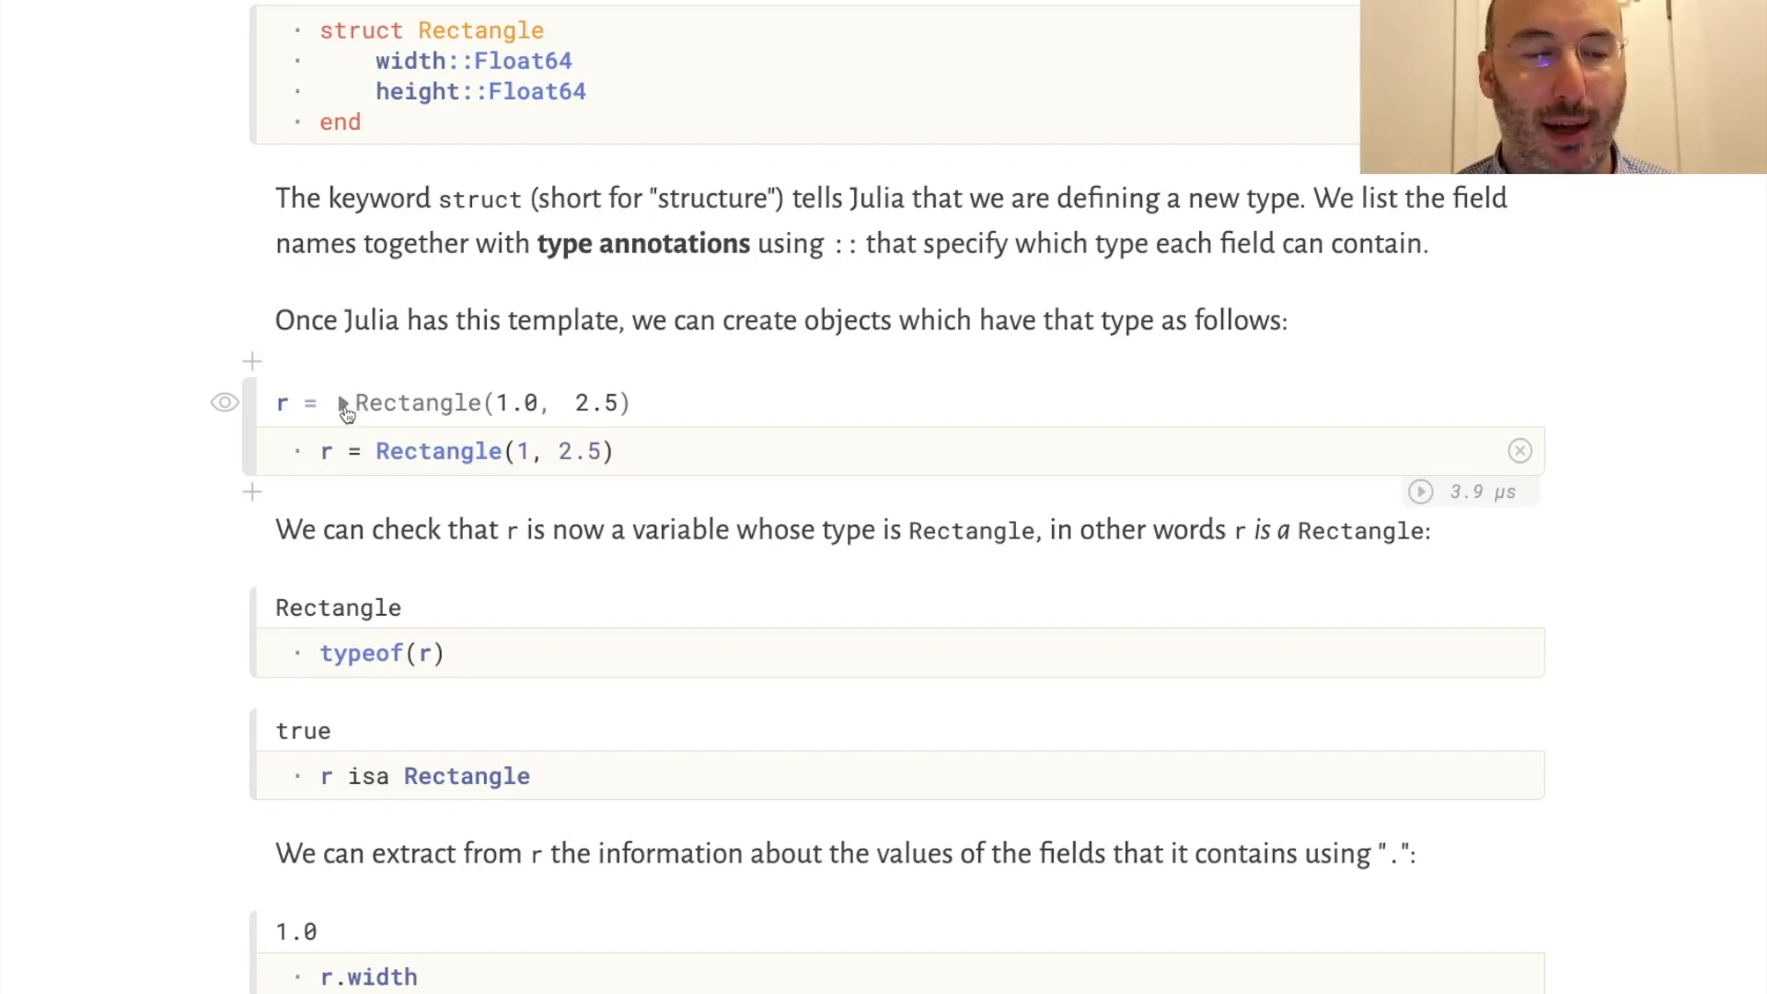
click(345, 403)
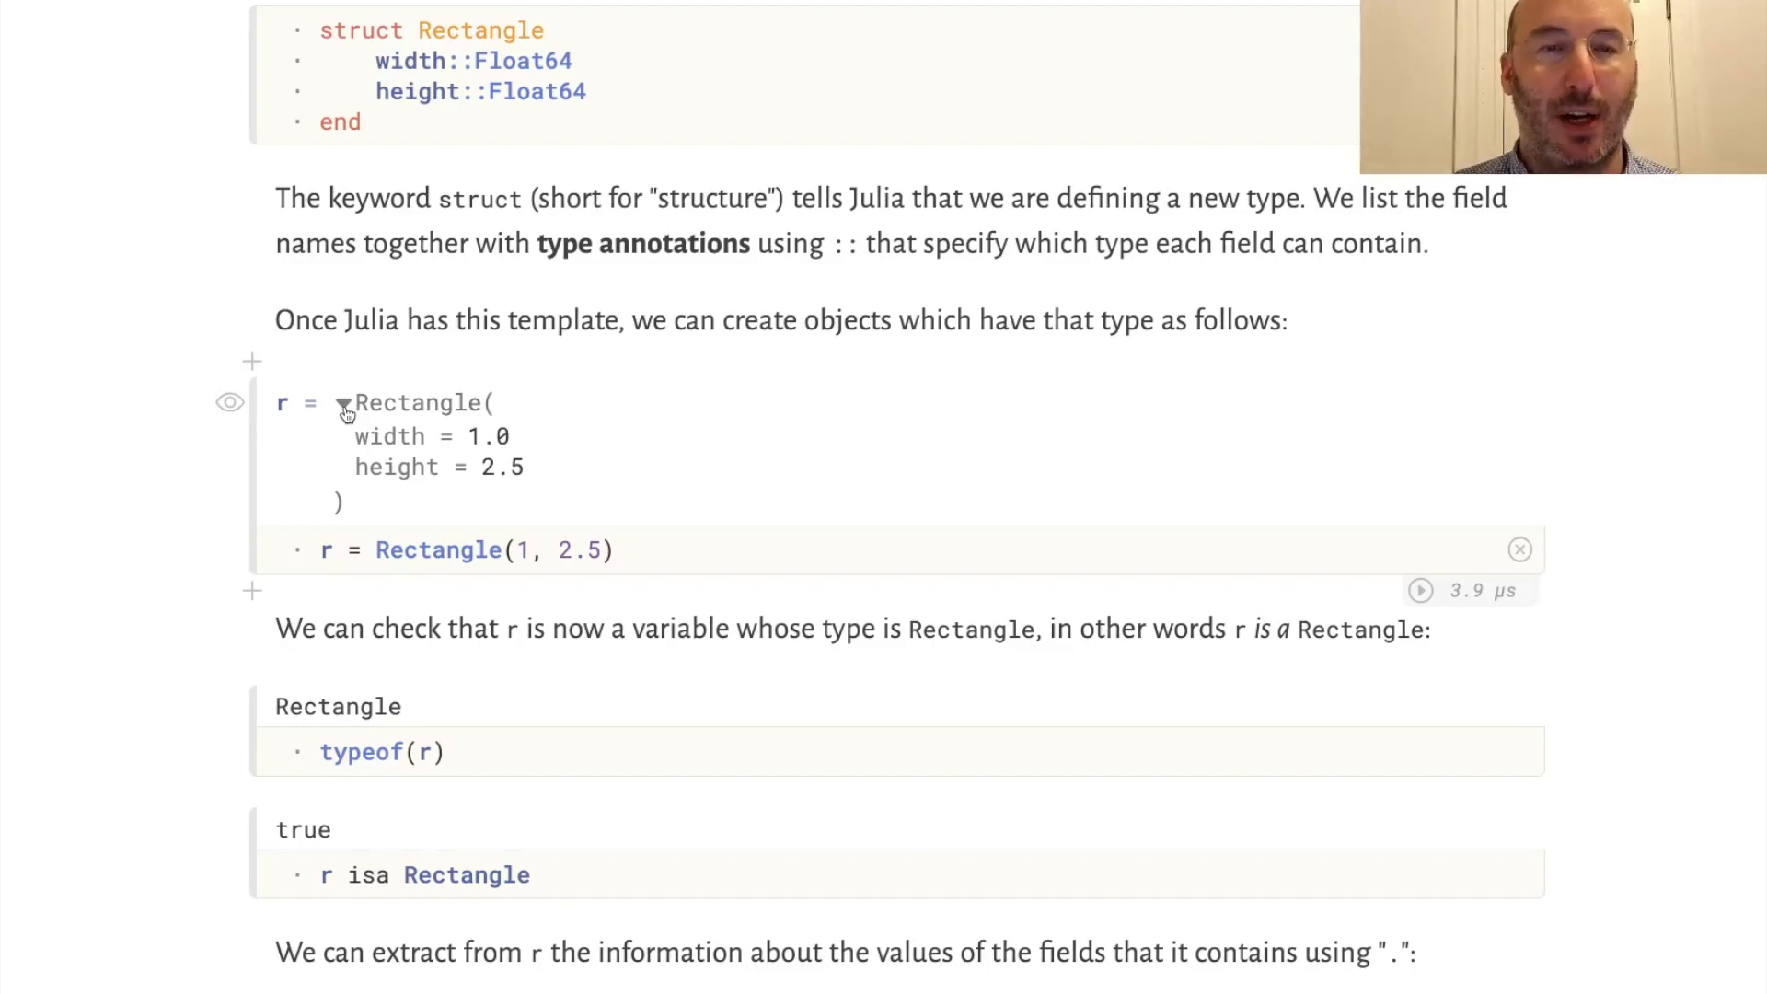
click(344, 402)
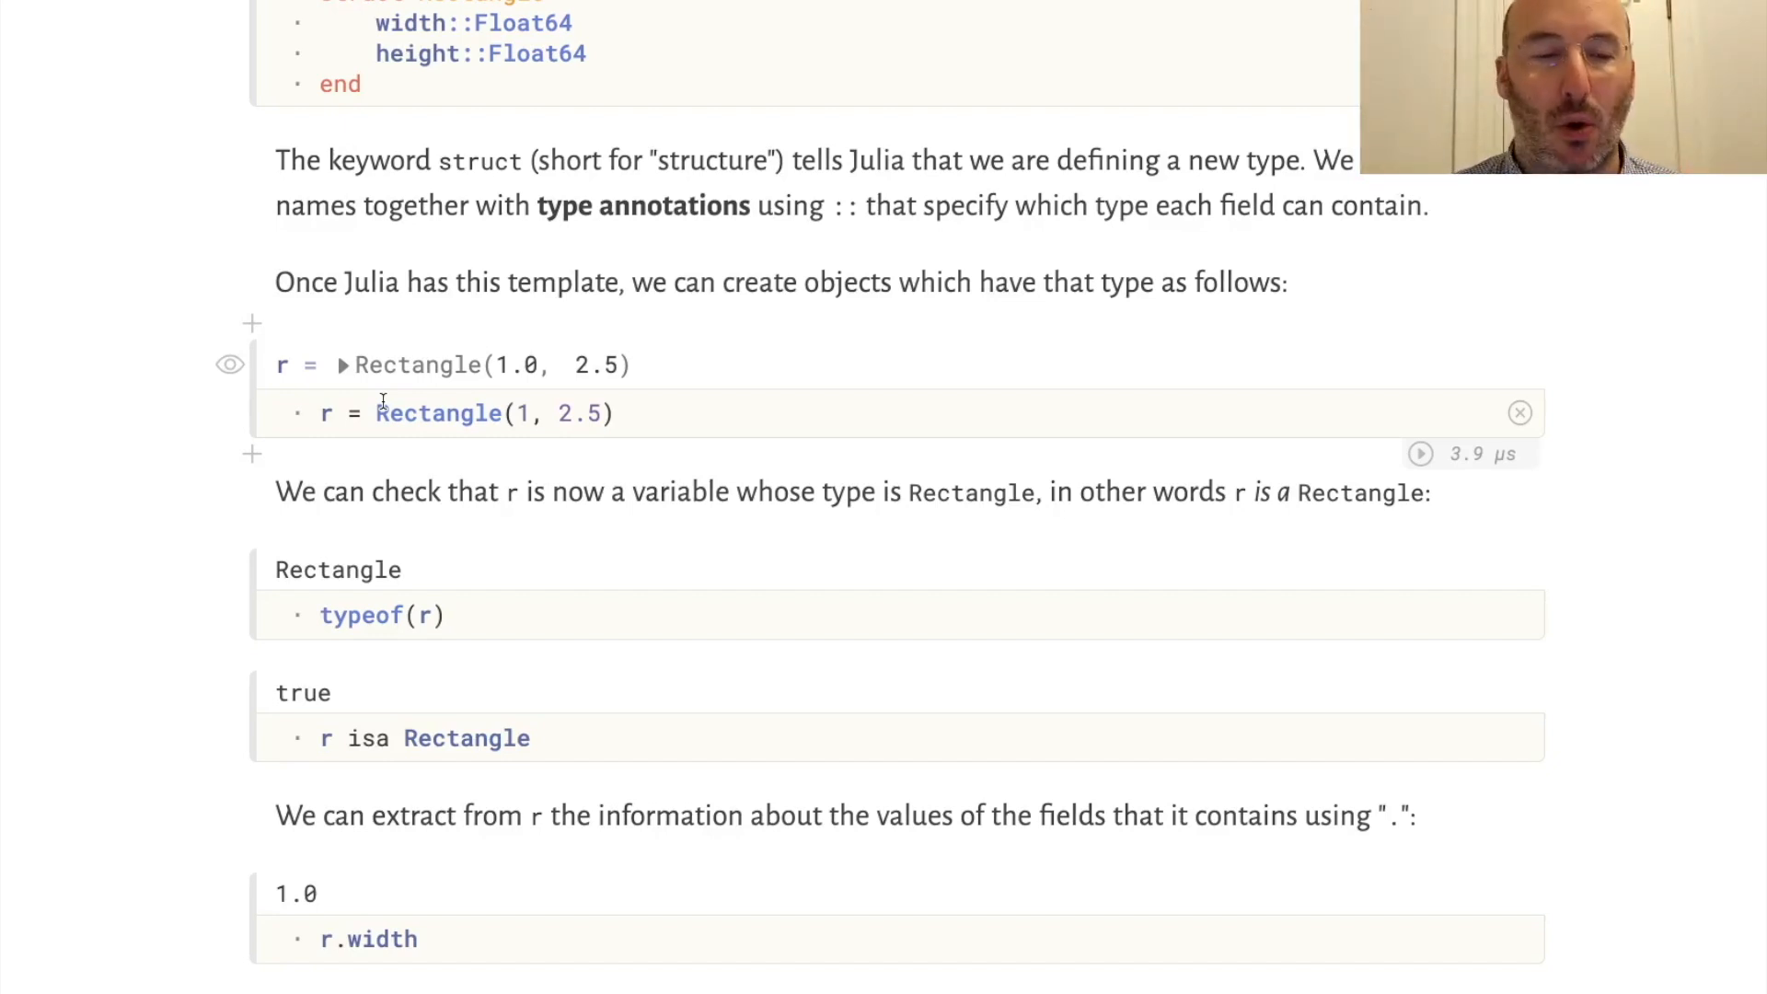
Step: Scroll past r.width and r.height, pointing at r in the isa Rectangle check, down to r2 = Rectangle(3.0, 4.0)
scroll(down, 3)
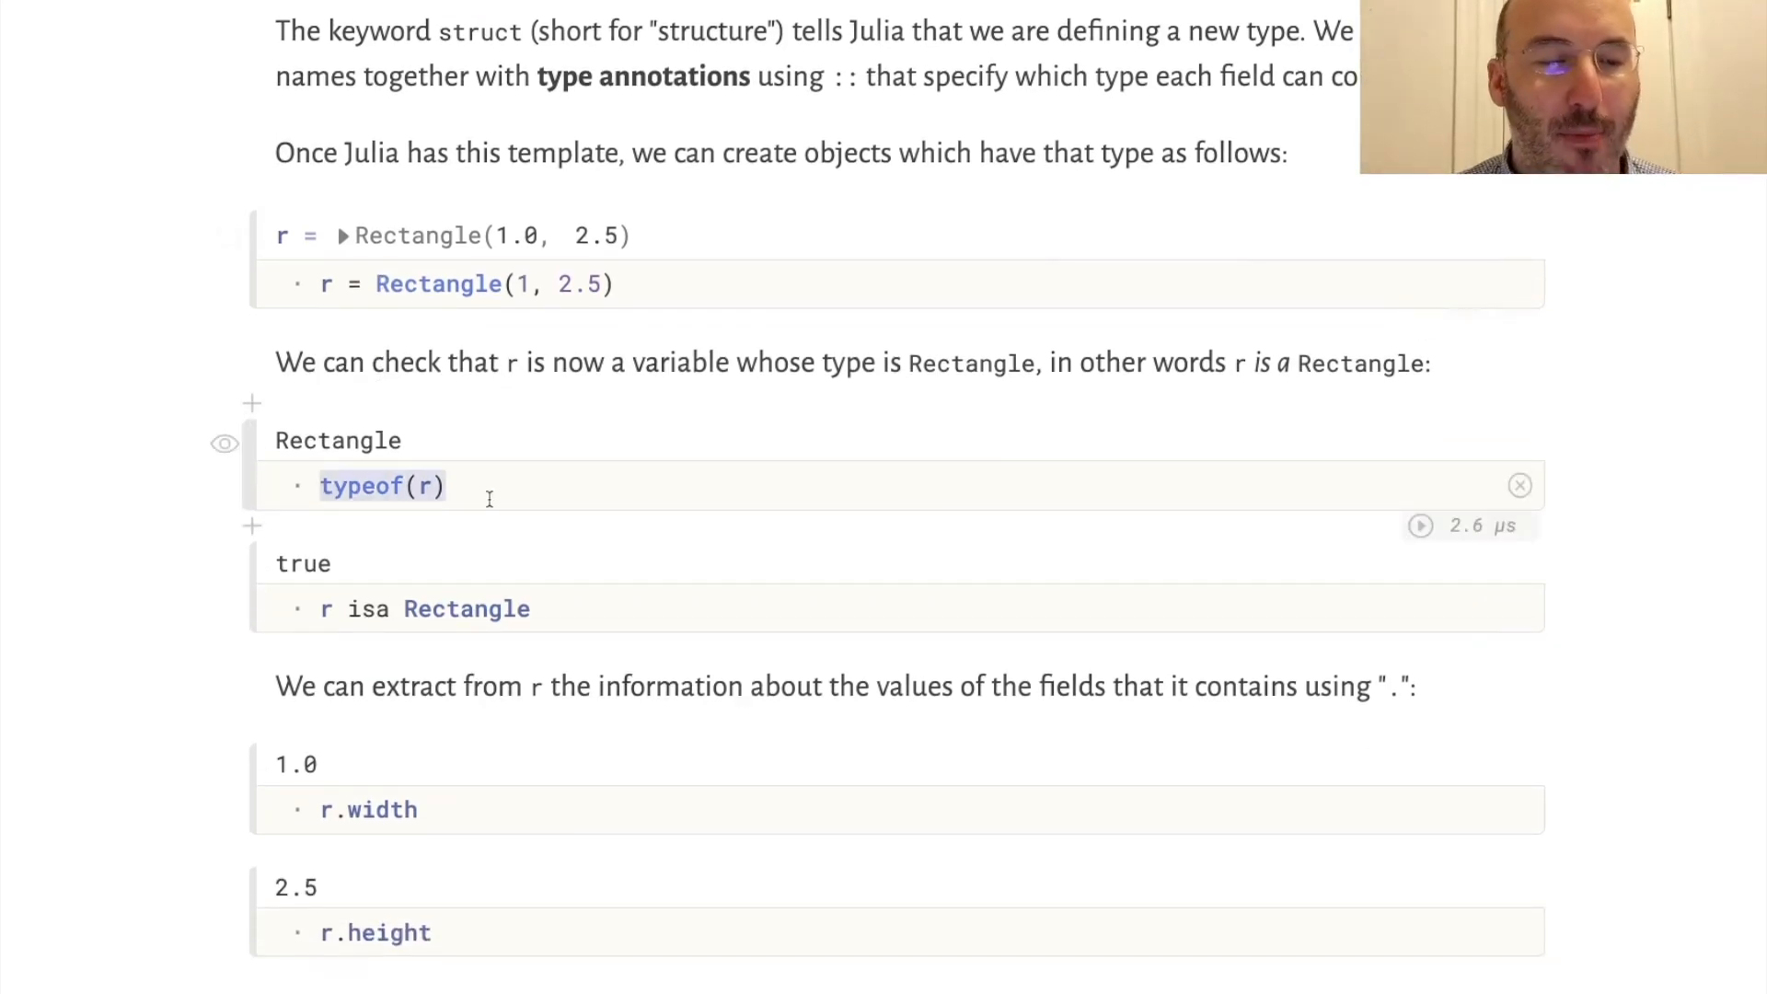
scroll(down, 3)
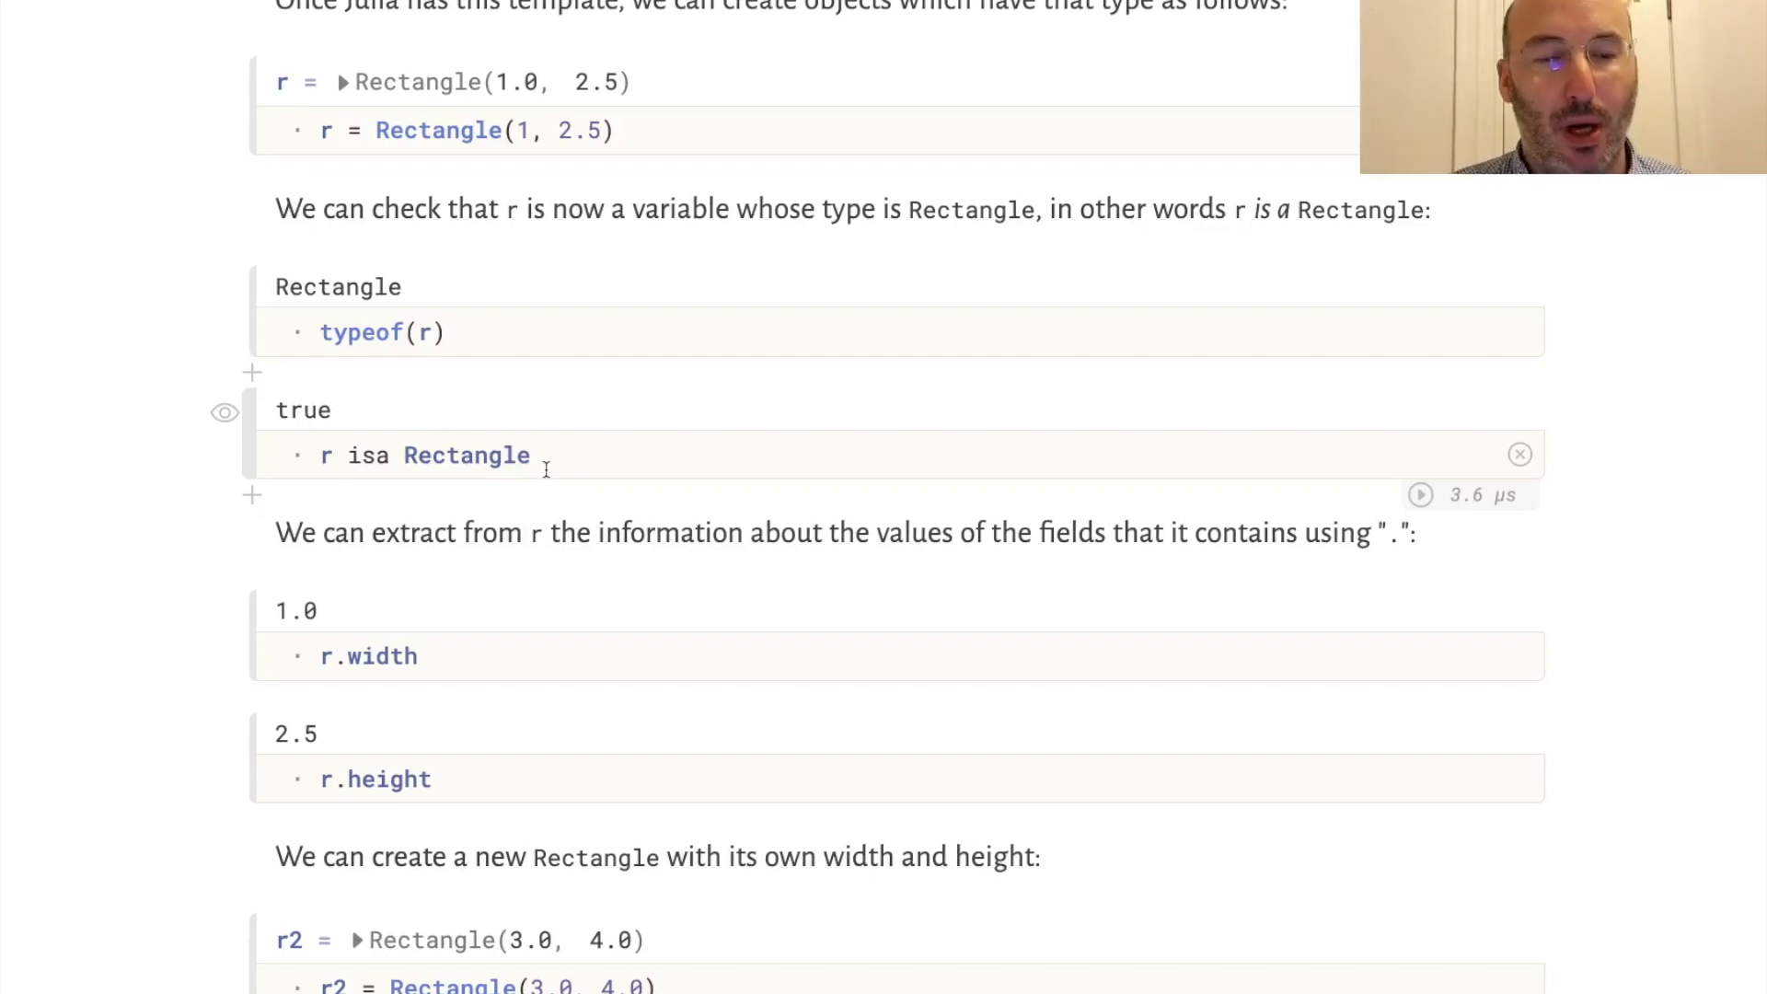
click(337, 455)
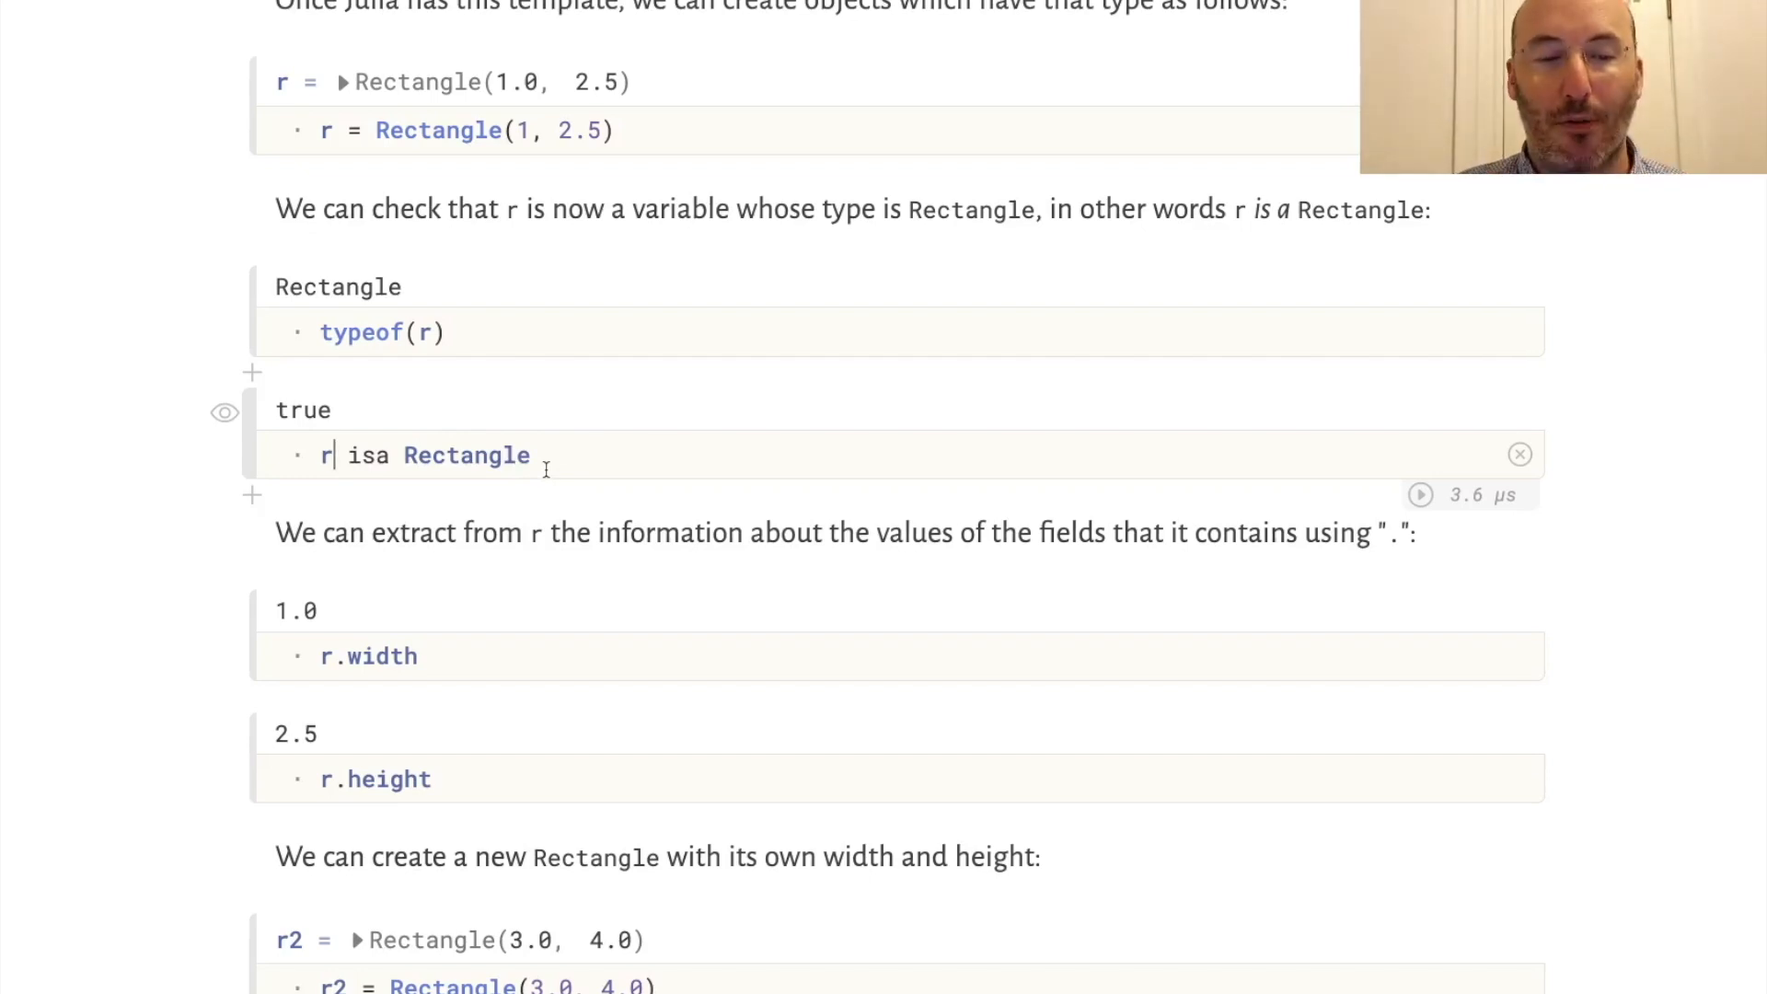
scroll(down, 3)
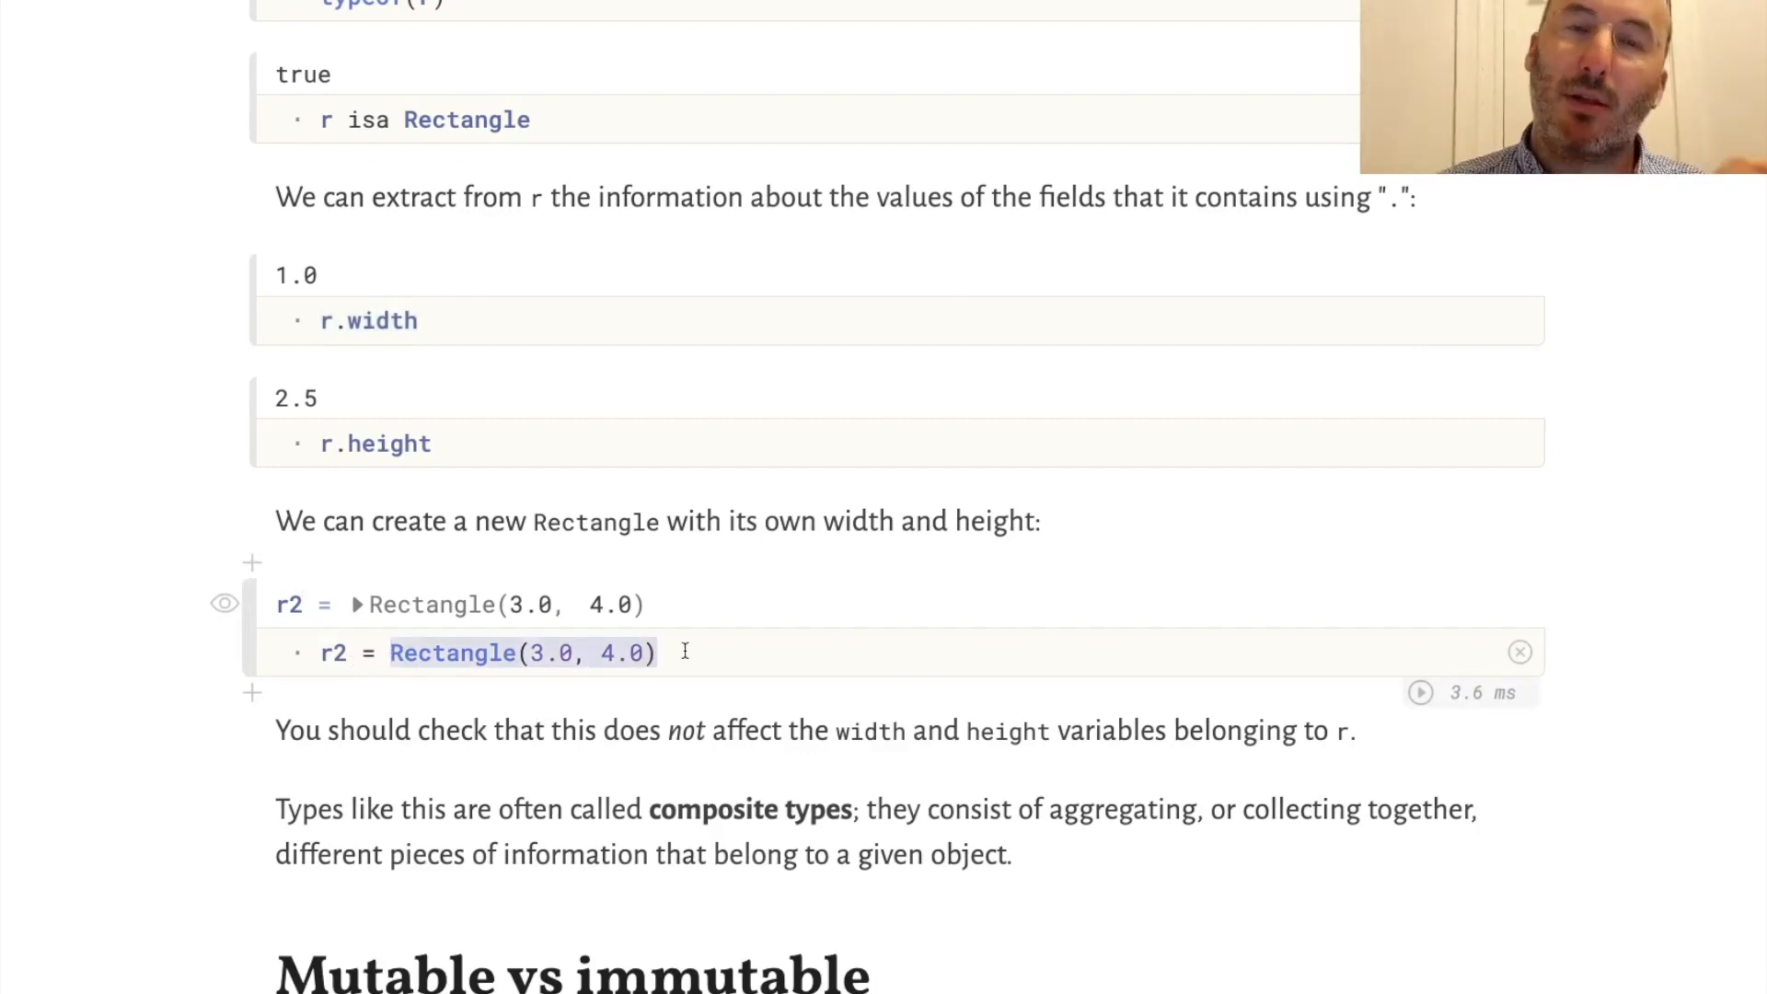
Step: Scroll down past the r2 cell to the Mutable vs immutable heading
scroll(down, 3)
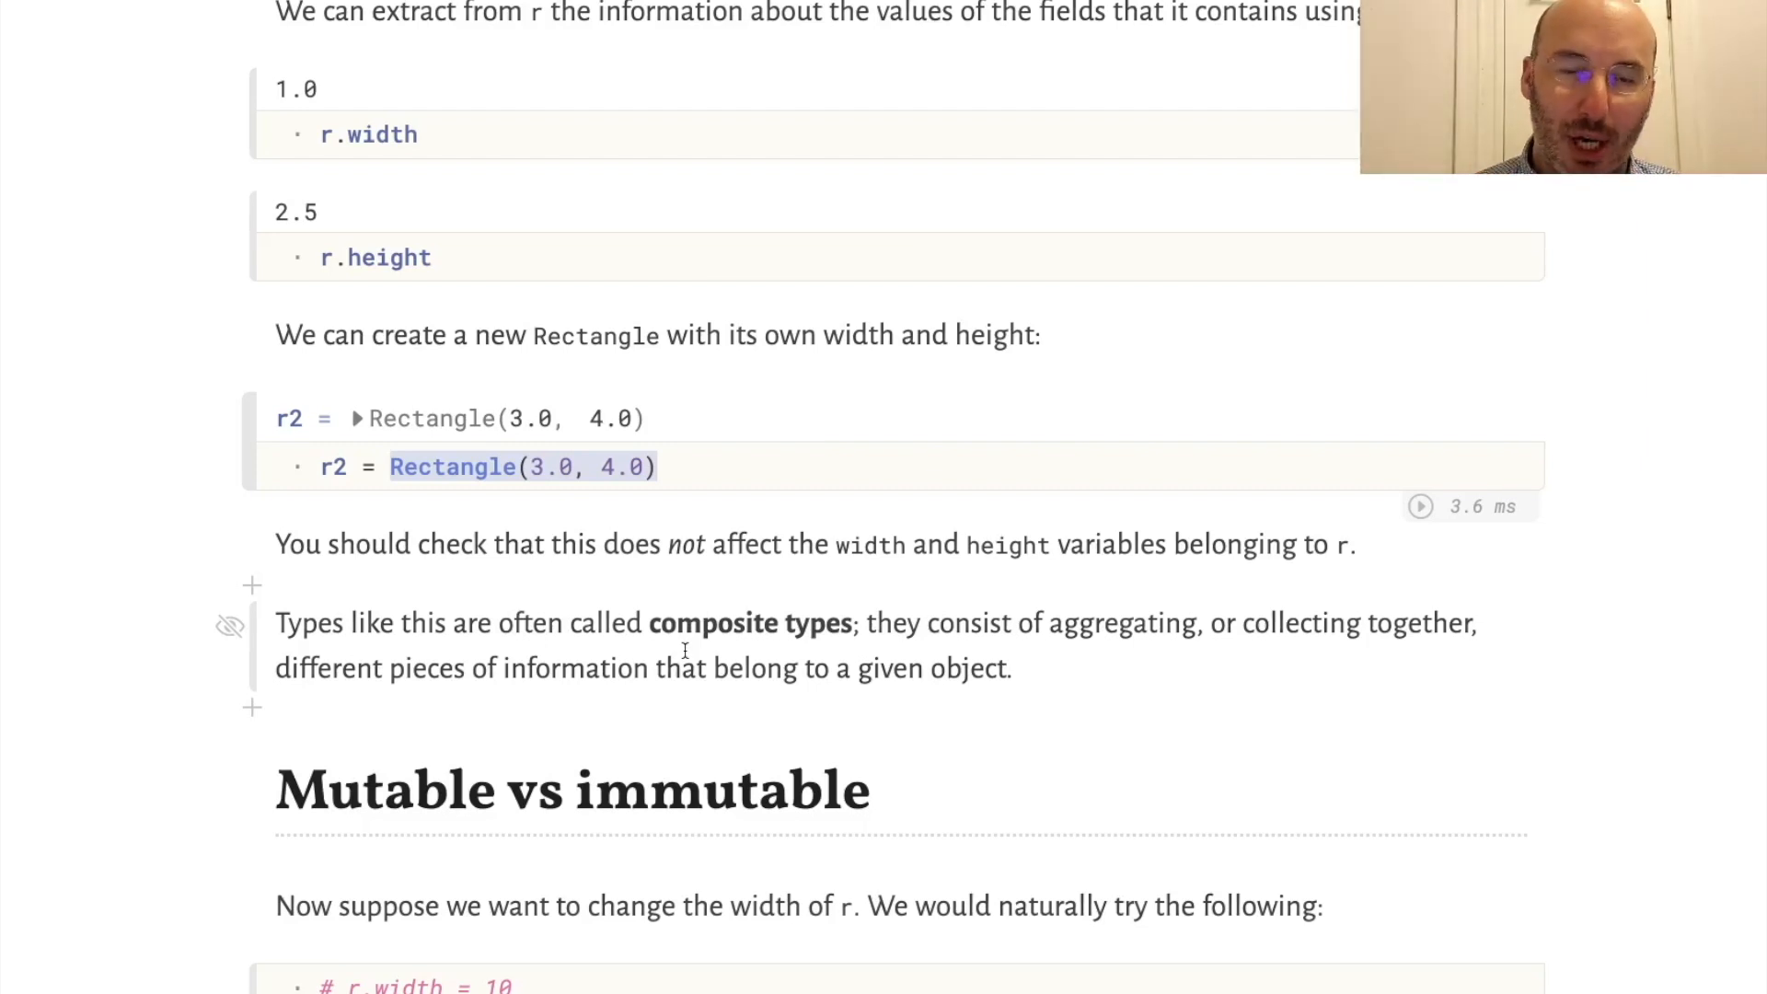
Step: Place the cursor in the # r.width = 10 cell to remove the leading #
scroll(down, 3)
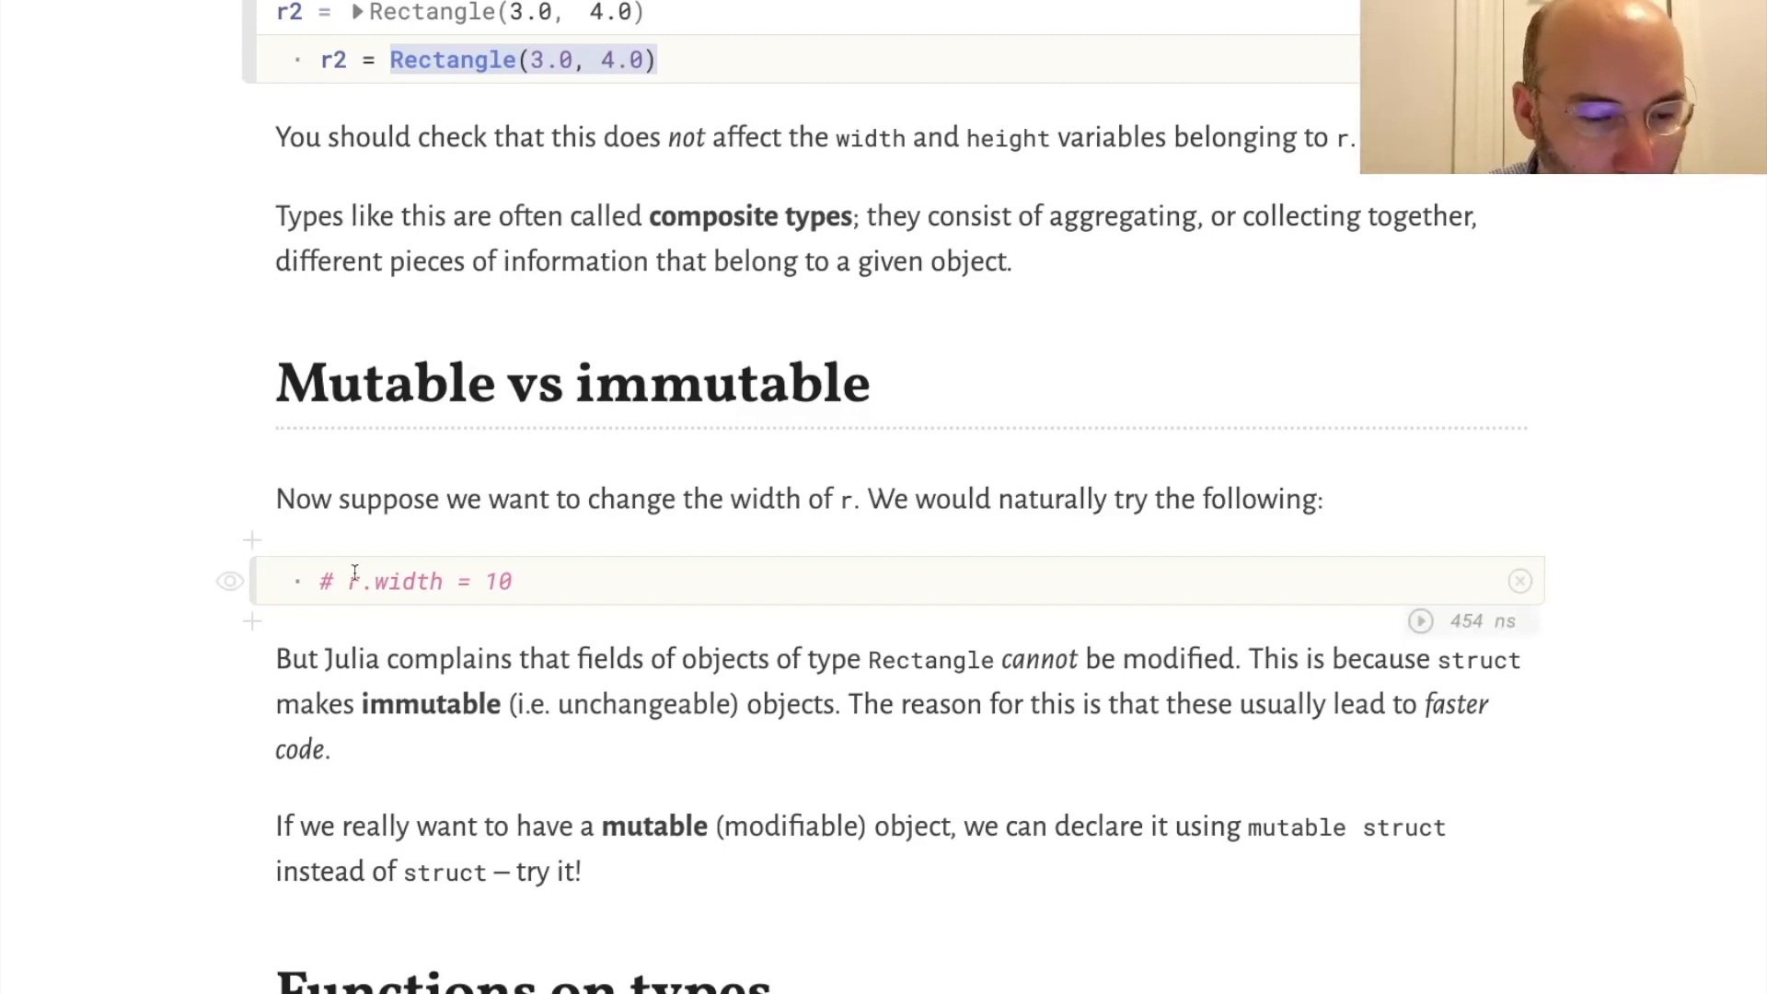
click(327, 580)
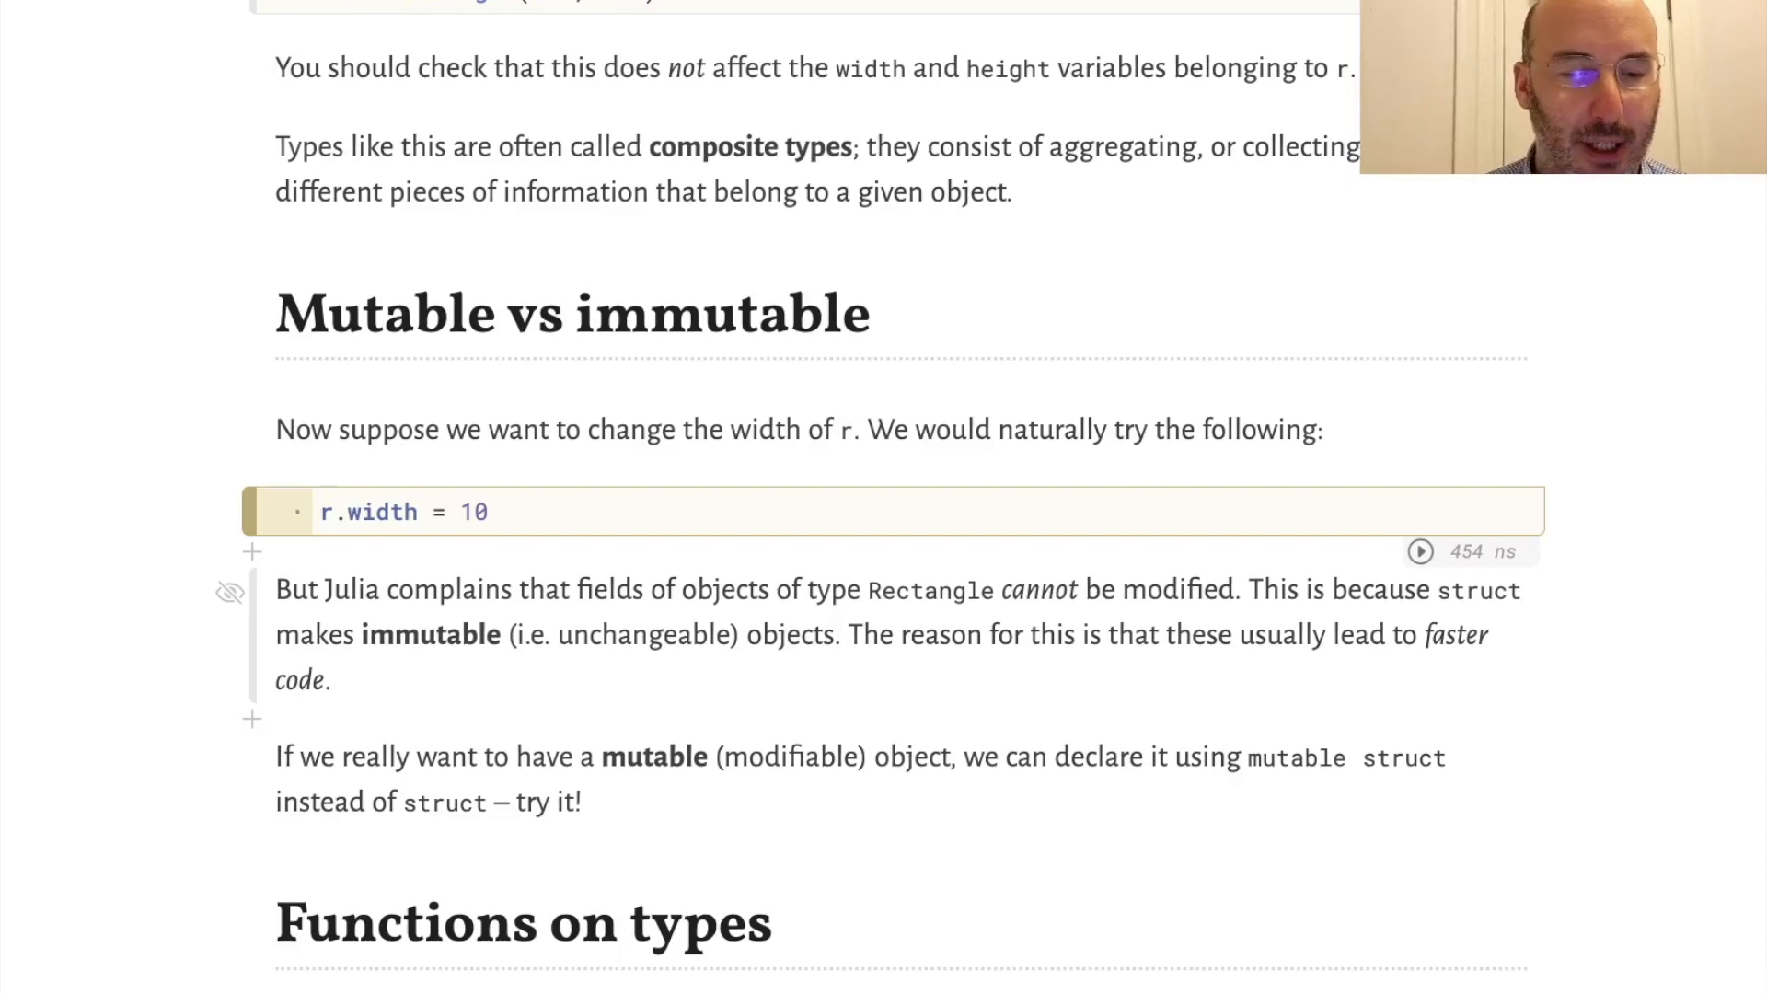
Step: Run r.width = 10 to get the immutable-struct error and highlight 'mutable struct' in the explanation
click(1420, 551)
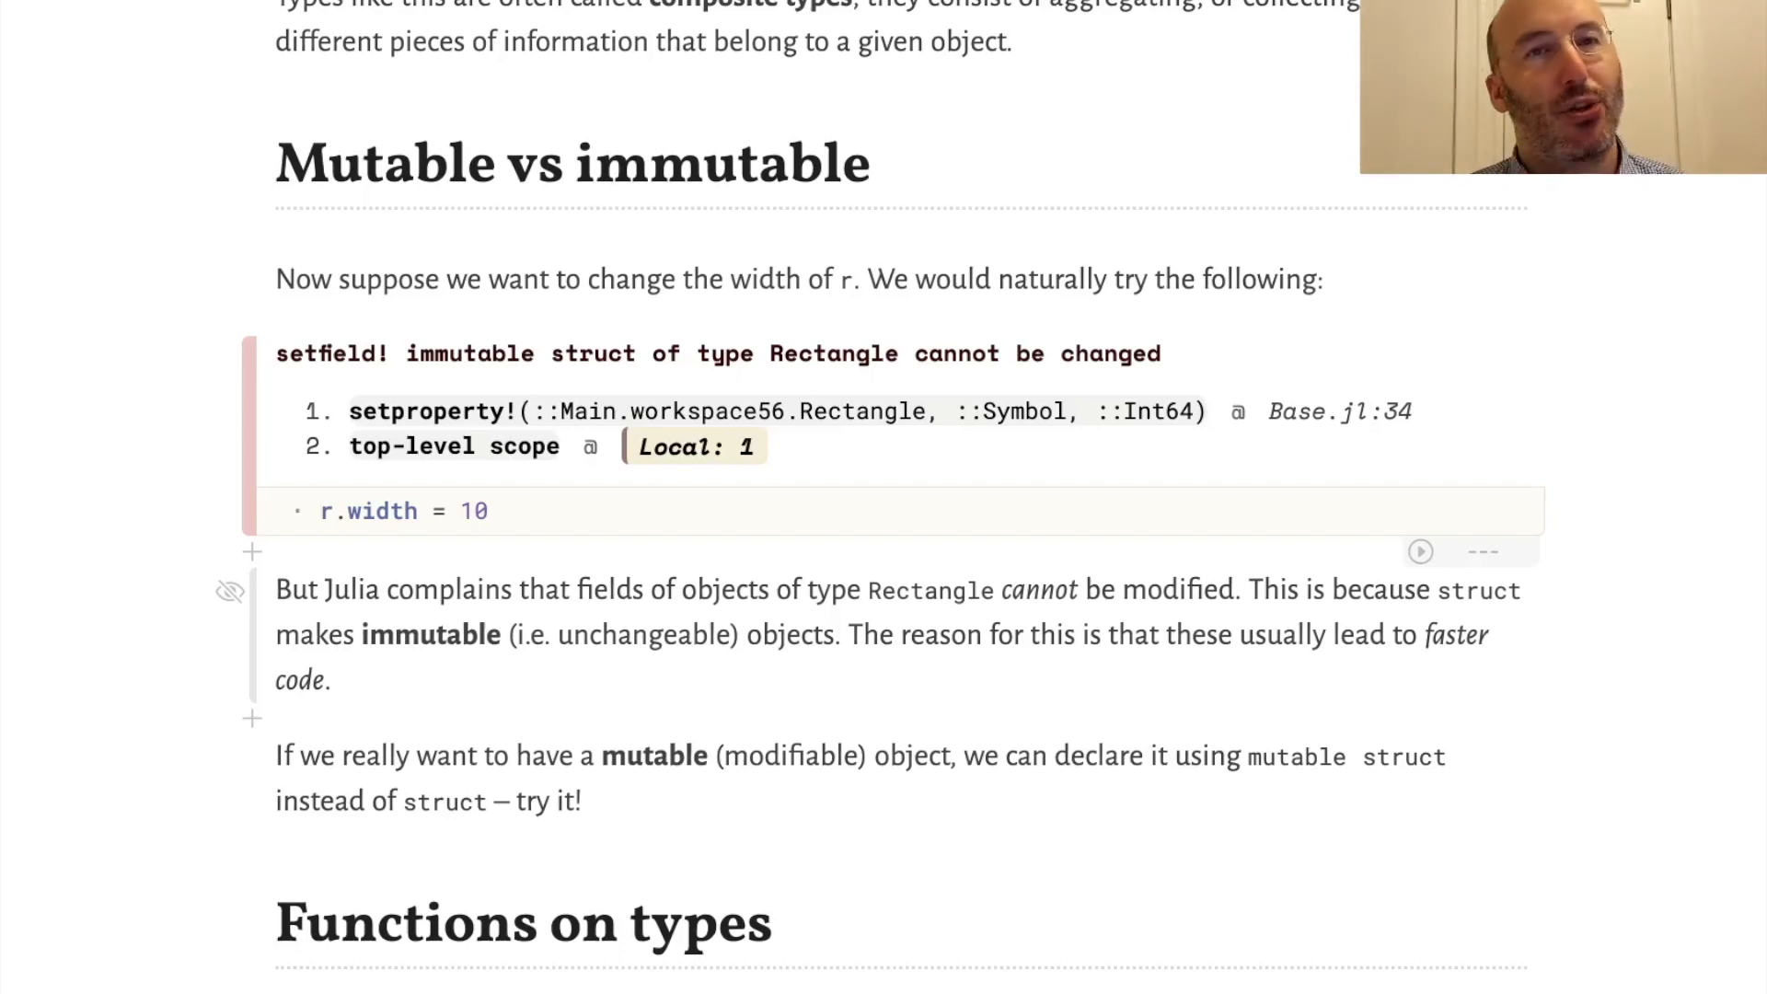
click(323, 510)
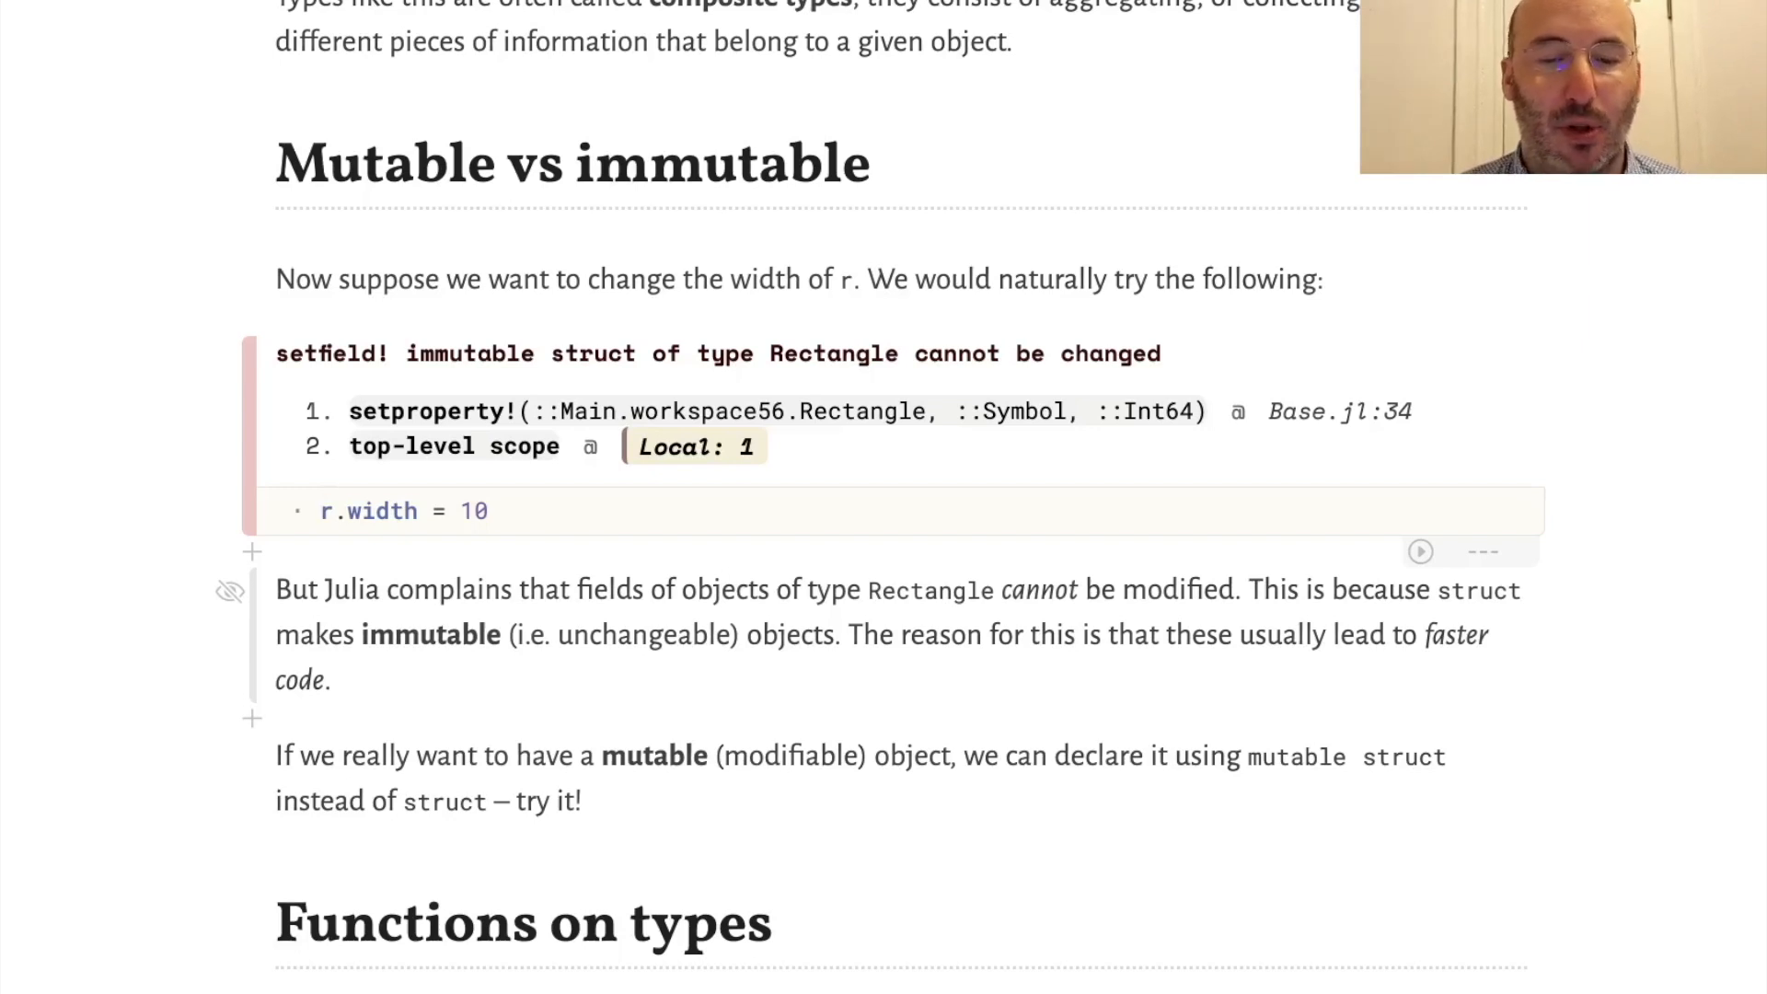
drag(1249, 755, 1446, 755)
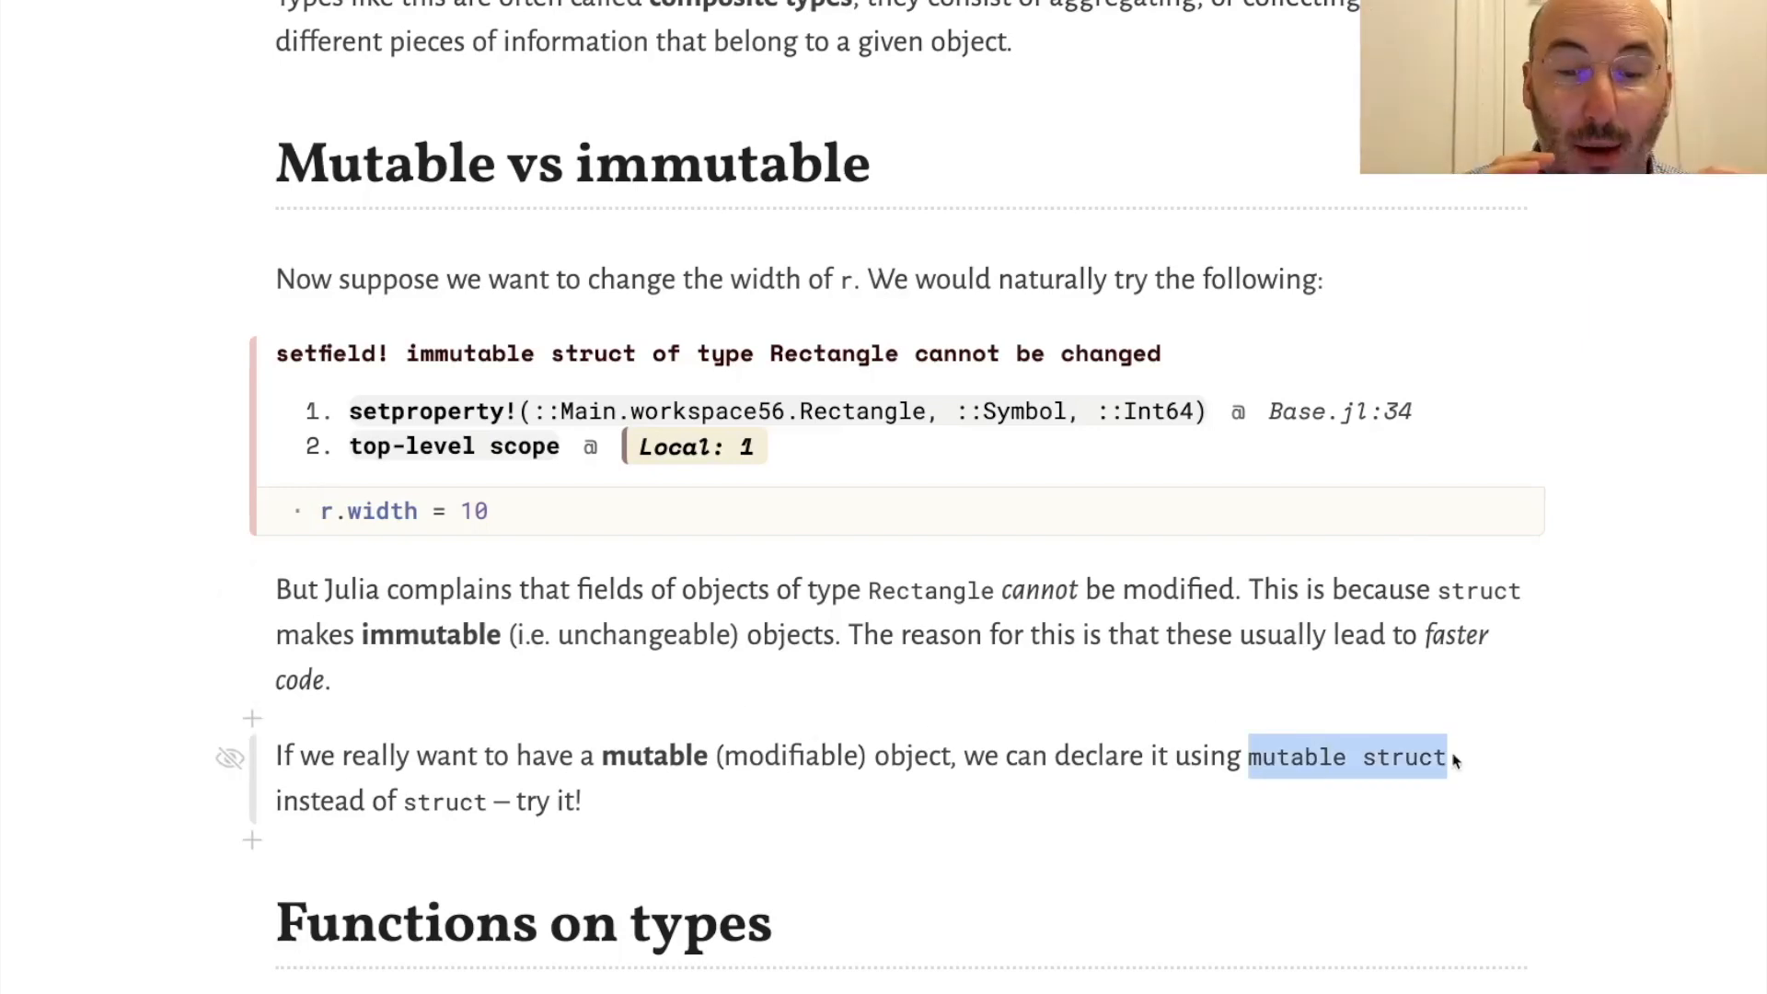